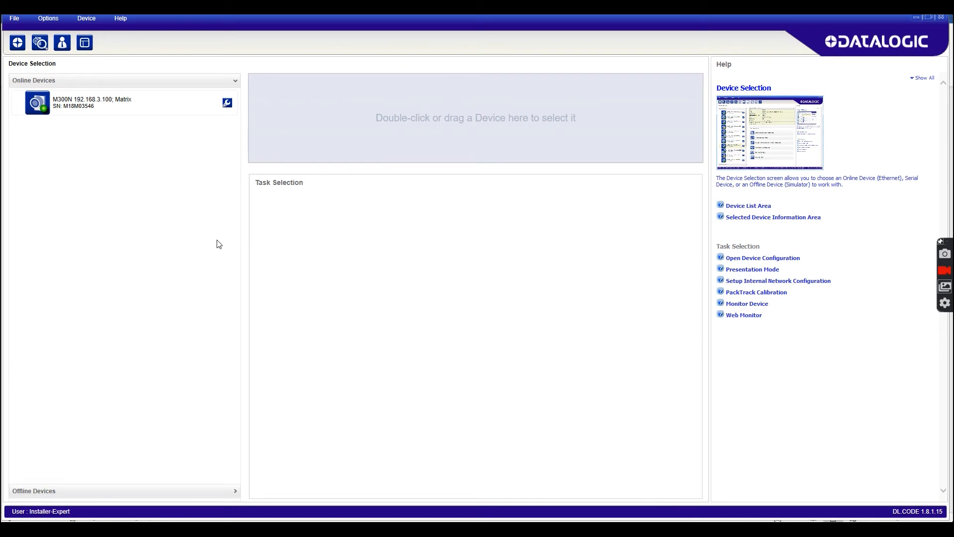
mouse_move(181, 209)
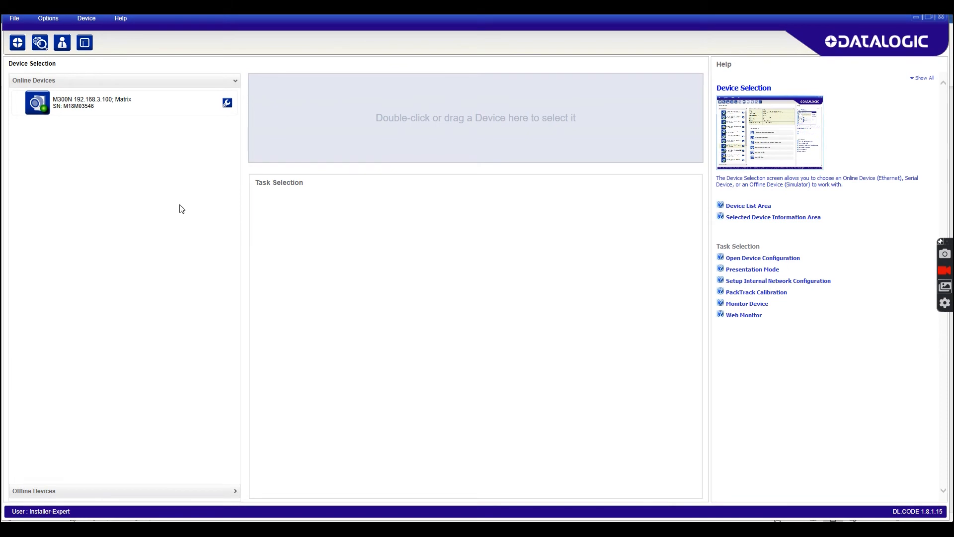
mouse_move(112, 116)
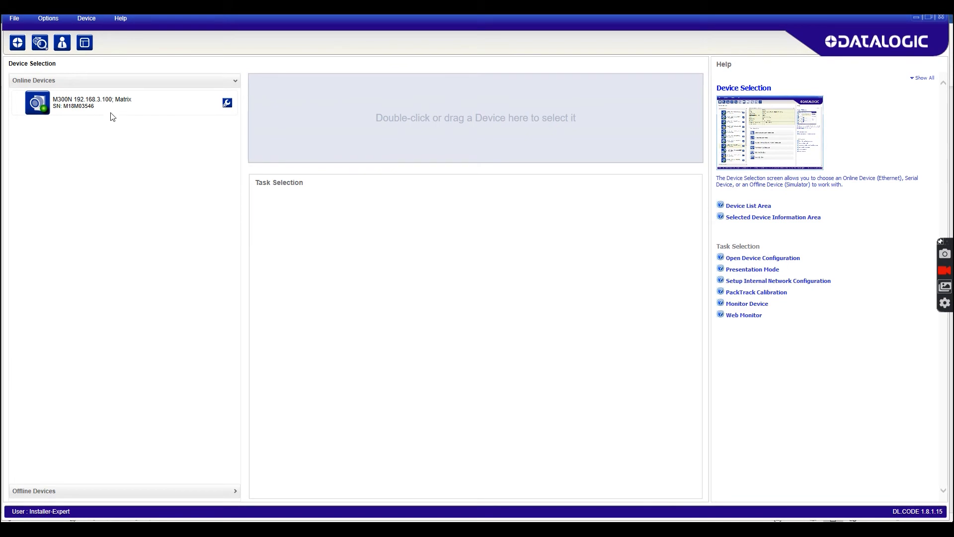
mouse_move(129, 126)
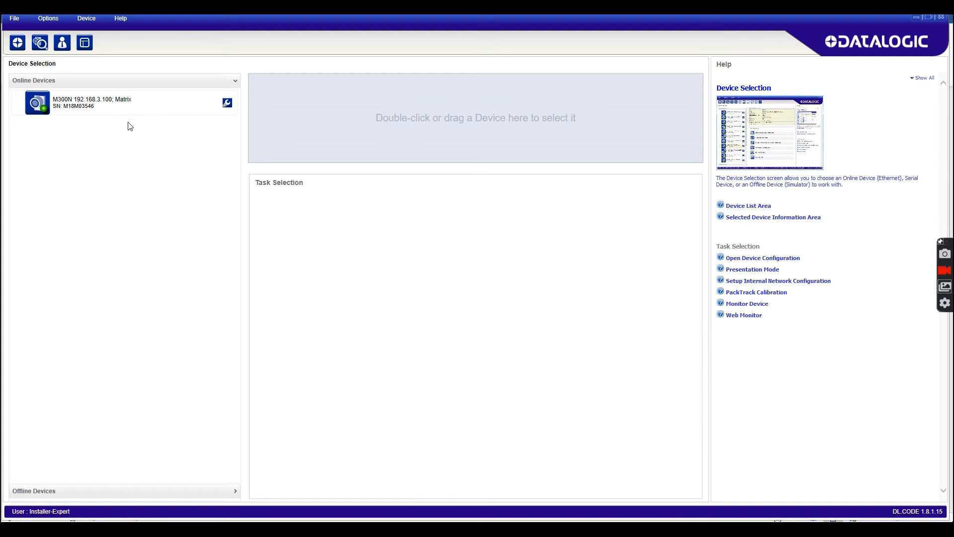
mouse_move(179, 197)
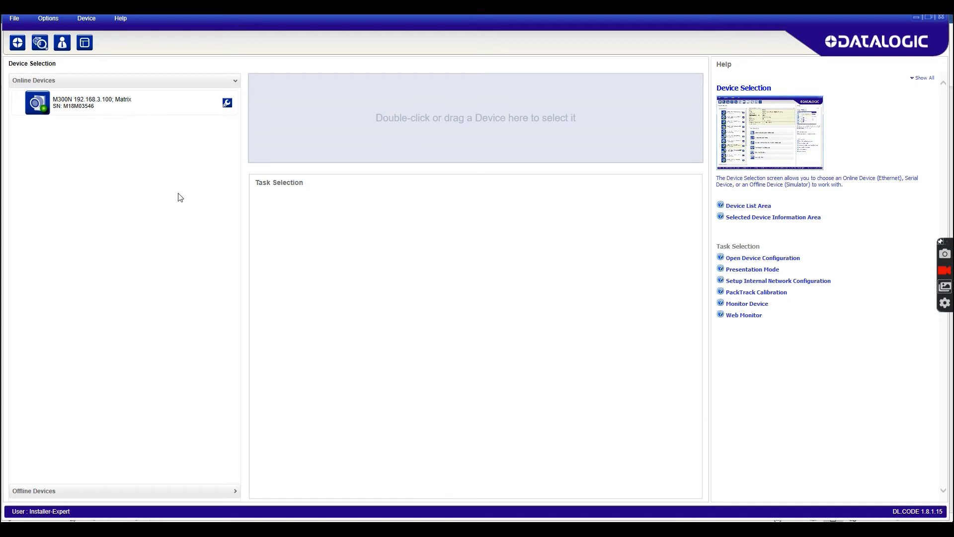
mouse_move(120, 142)
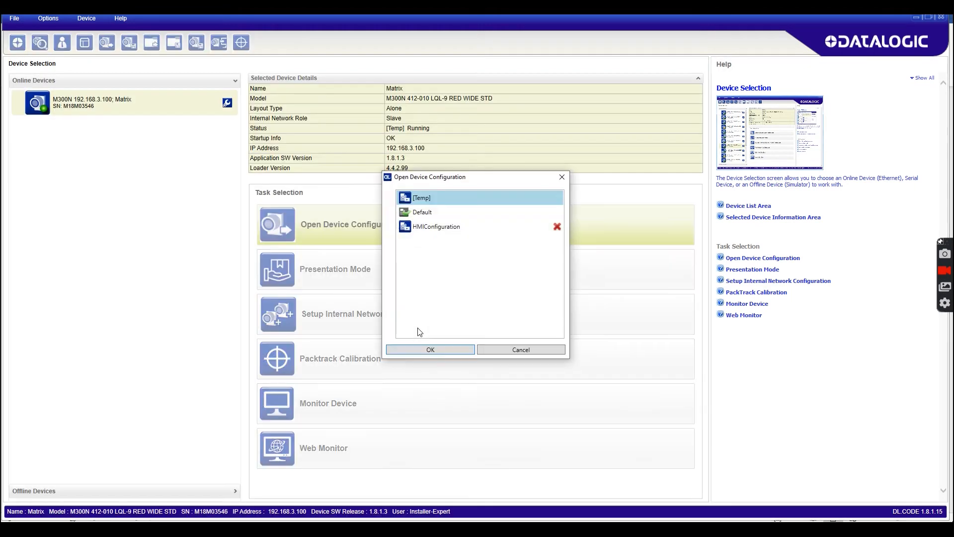
Step: Open the M300N reader's Default configuration, keeping it as the startup configuration
click(422, 212)
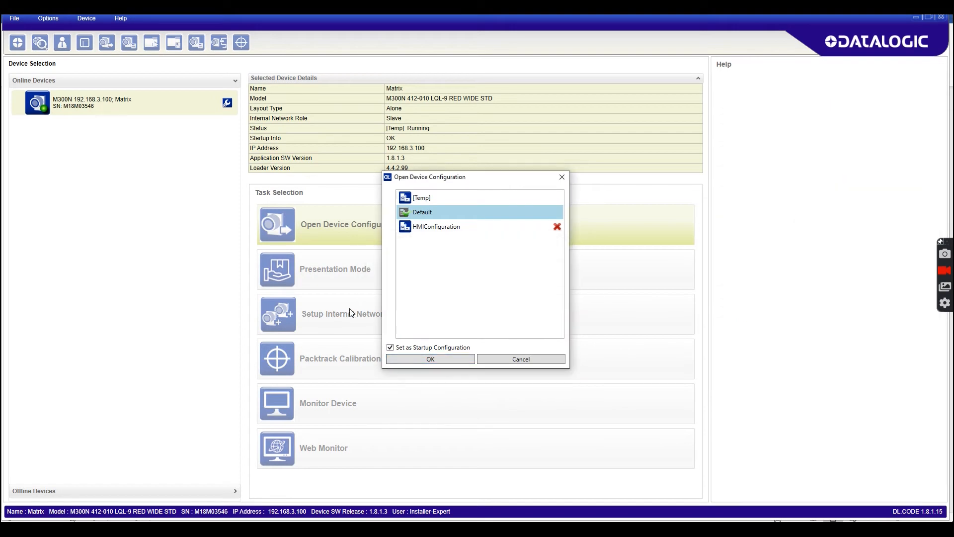
click(429, 358)
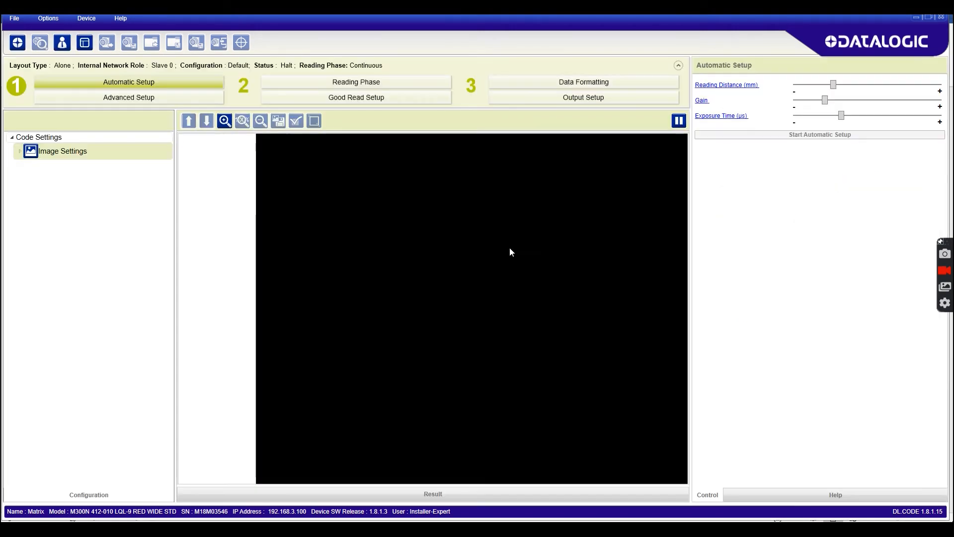
Step: Start, stop and restart image acquisition until the DMECC200 #1 code is decoded
click(678, 120)
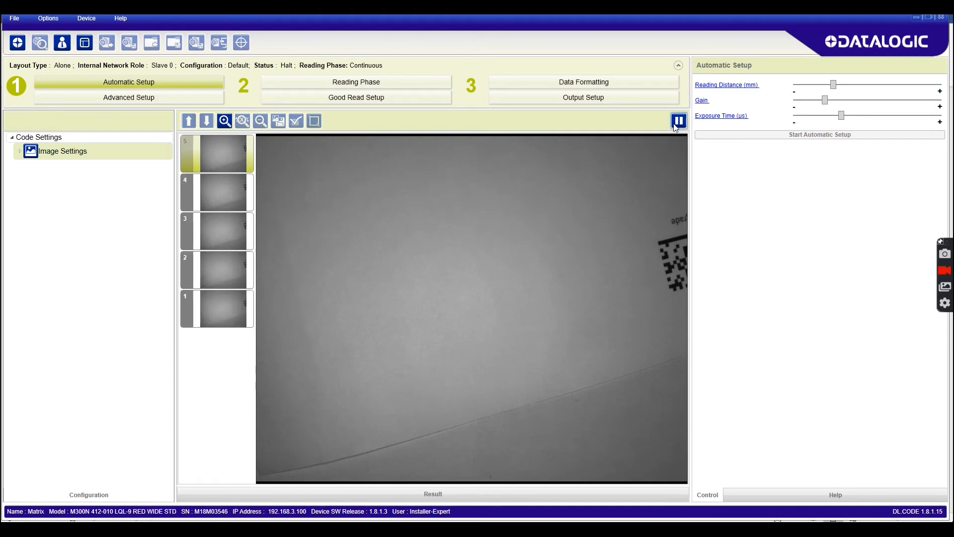
click(678, 120)
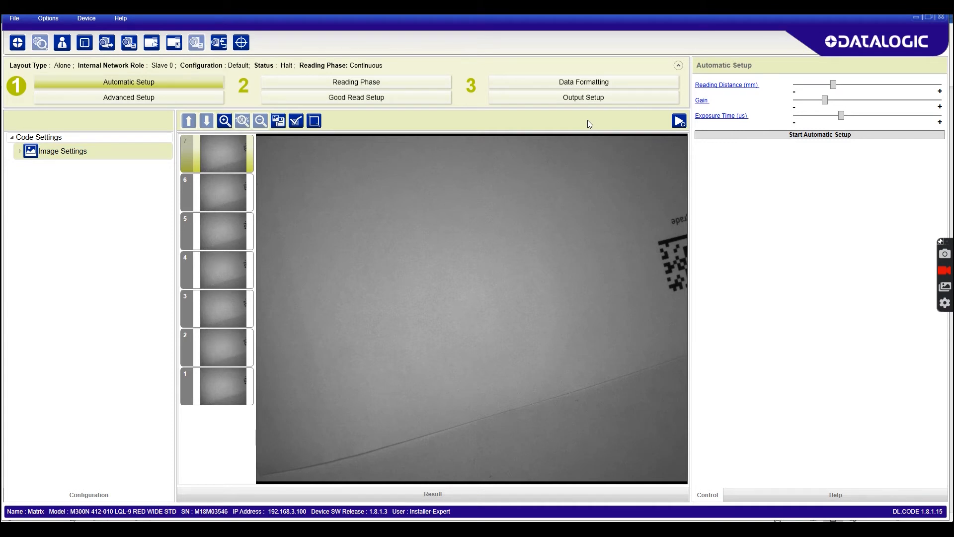
mouse_move(546, 143)
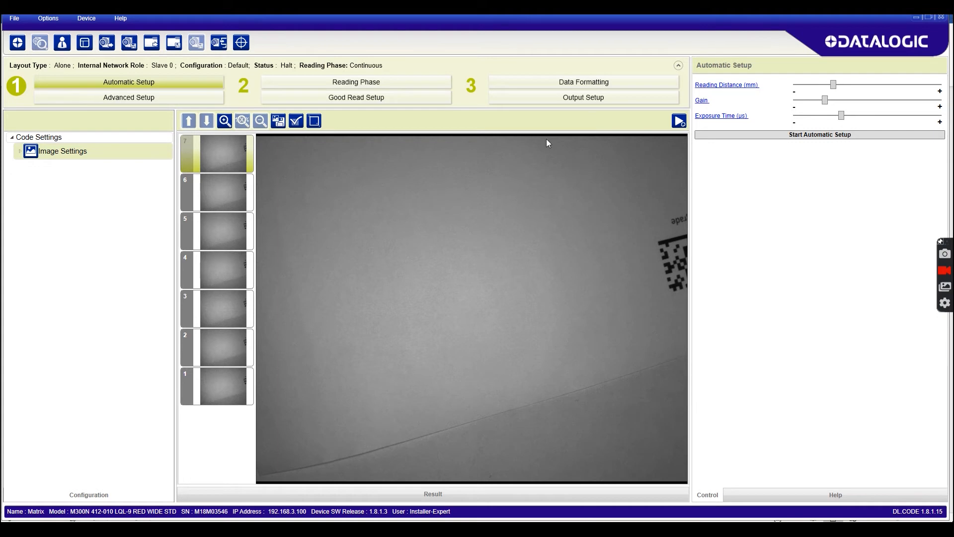
mouse_move(461, 124)
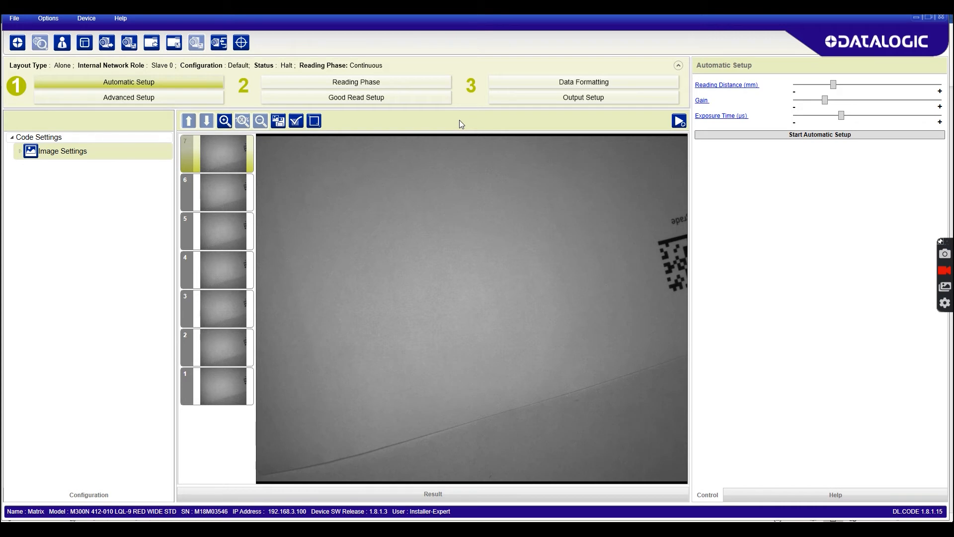
mouse_move(467, 133)
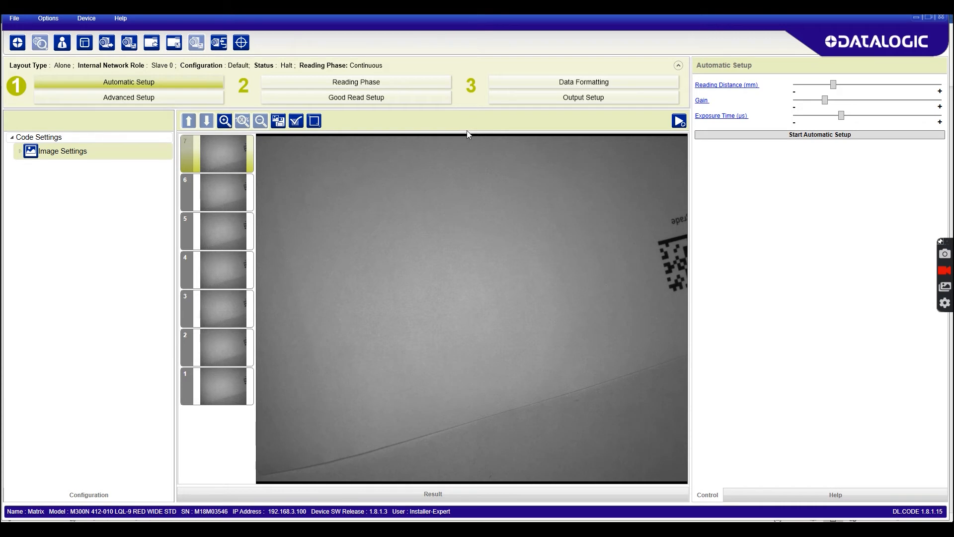
mouse_move(548, 207)
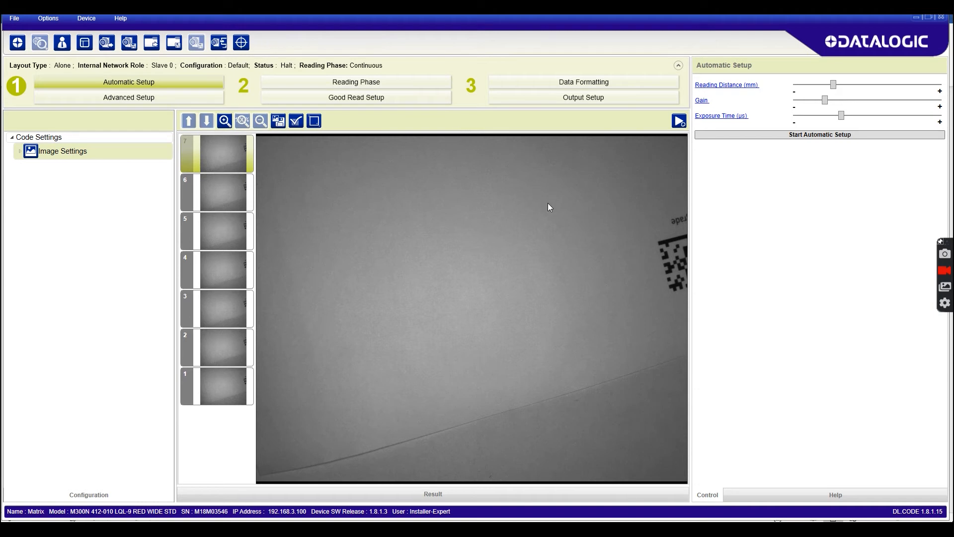
click(678, 120)
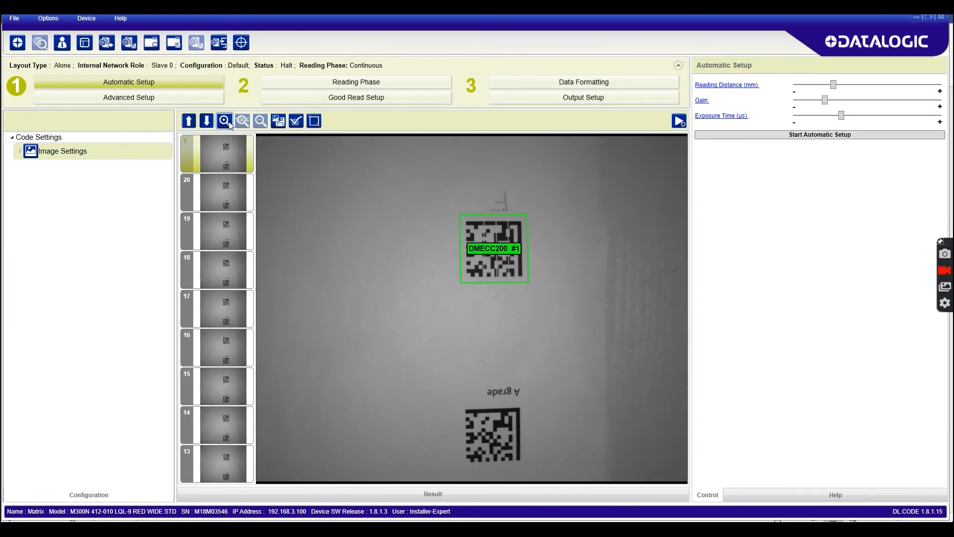
Step: Zoom in on the decoded DMECC200 #1 Data Matrix code
click(224, 120)
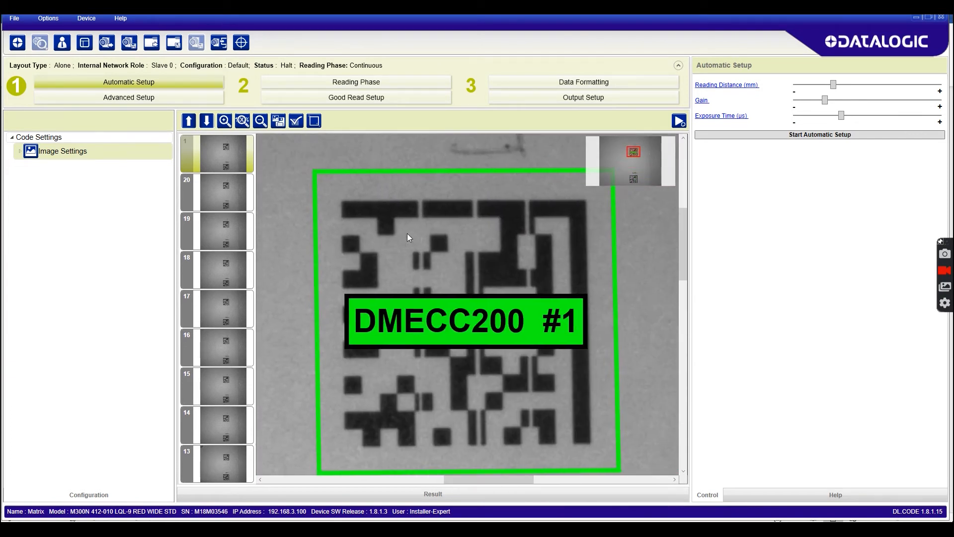
mouse_move(408, 255)
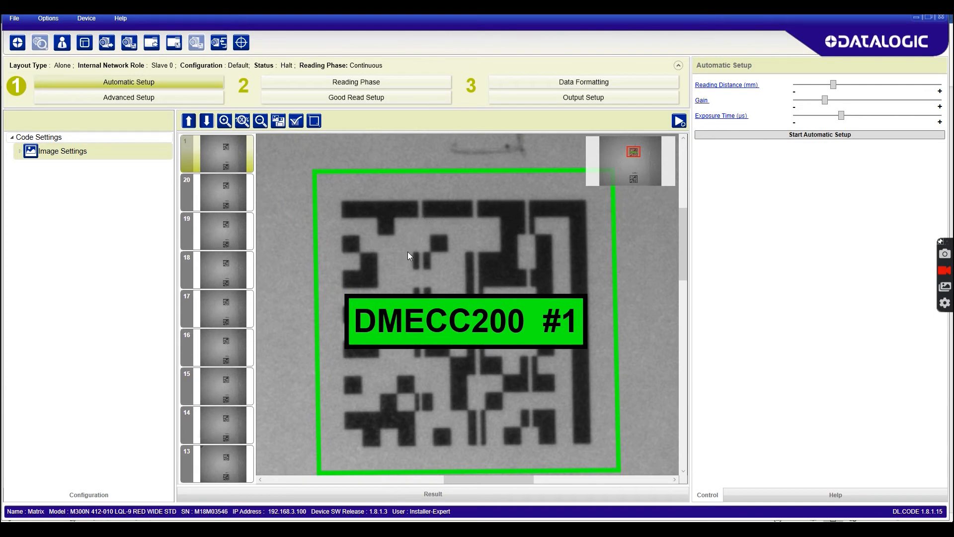
mouse_move(417, 209)
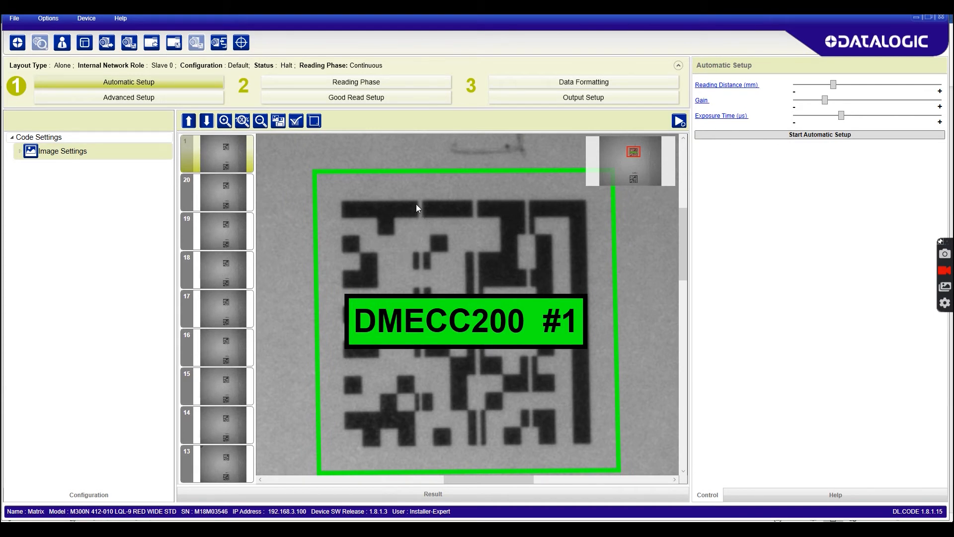
mouse_move(420, 198)
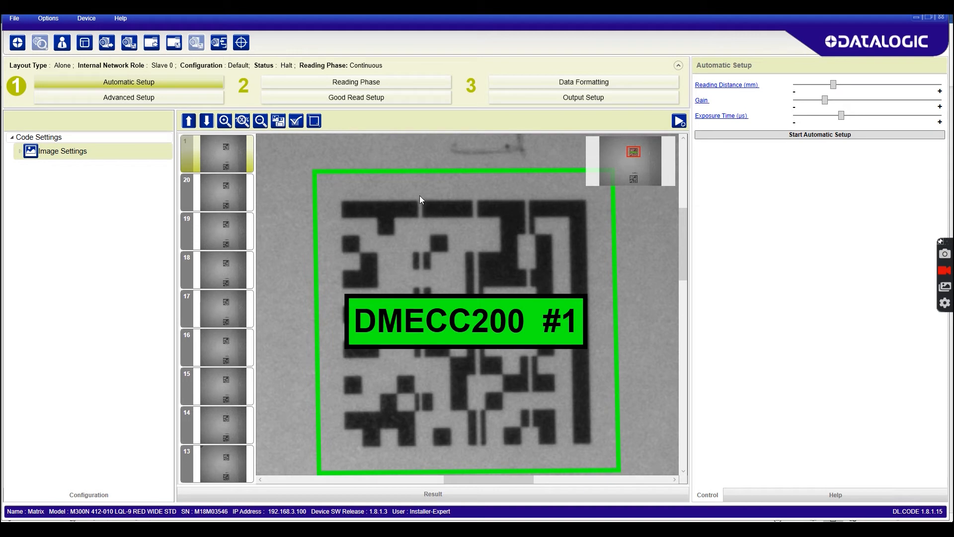
mouse_move(426, 209)
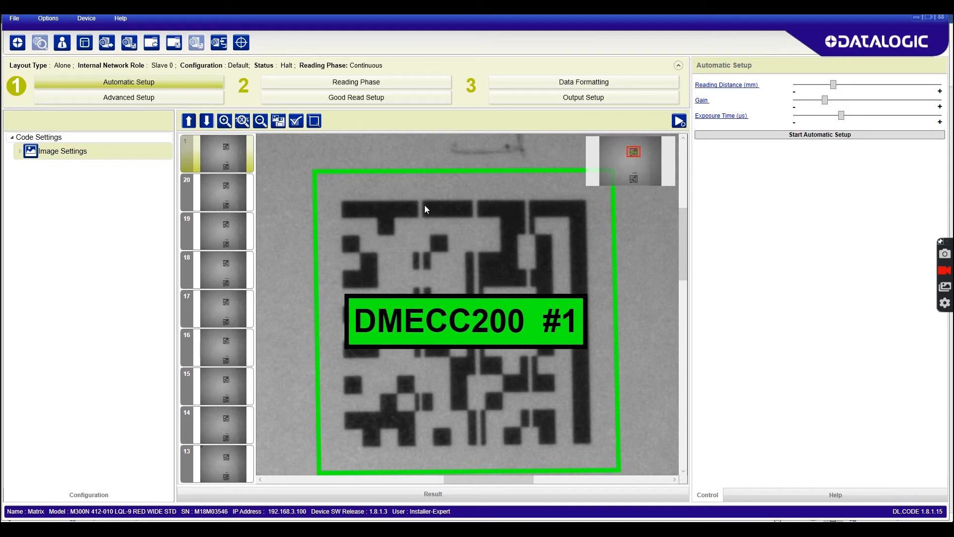
mouse_move(434, 429)
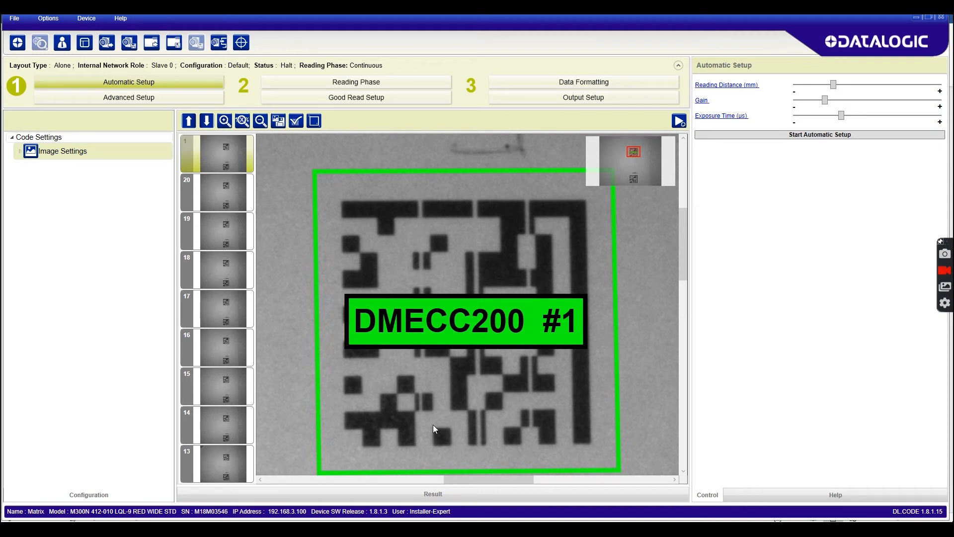
mouse_move(418, 199)
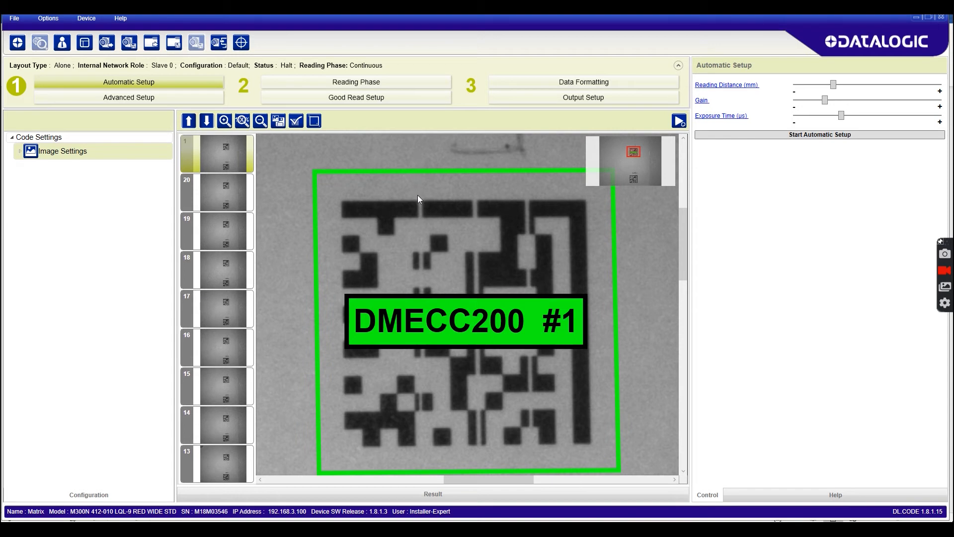
mouse_move(525, 363)
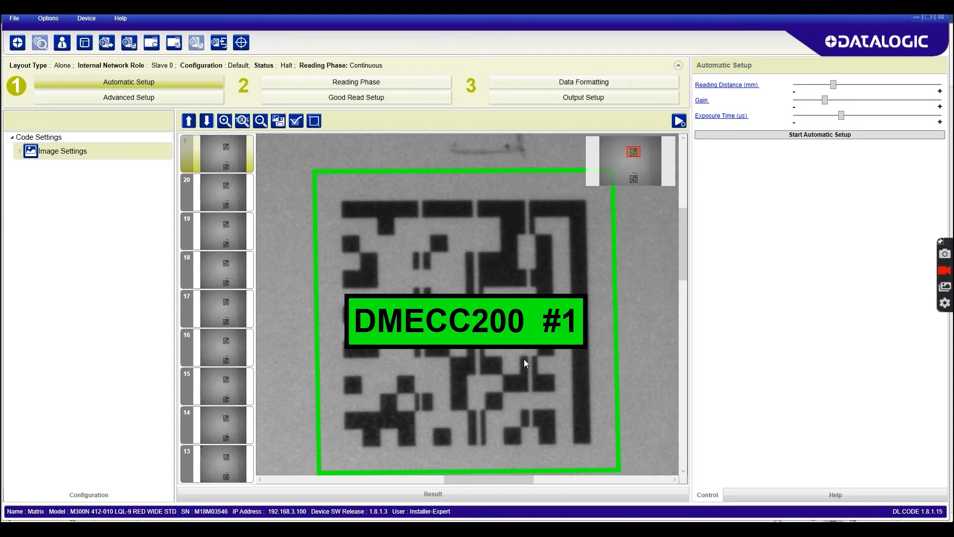
mouse_move(441, 333)
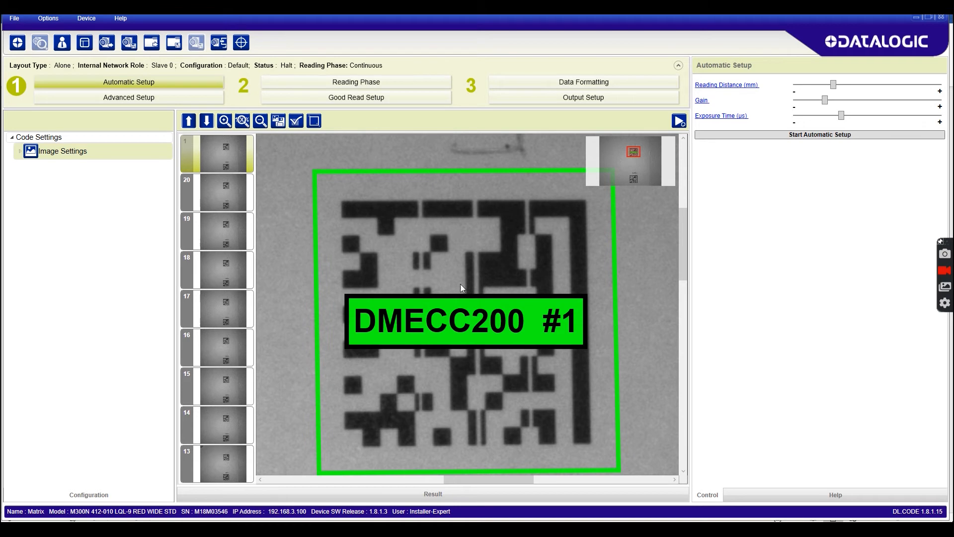
mouse_move(434, 287)
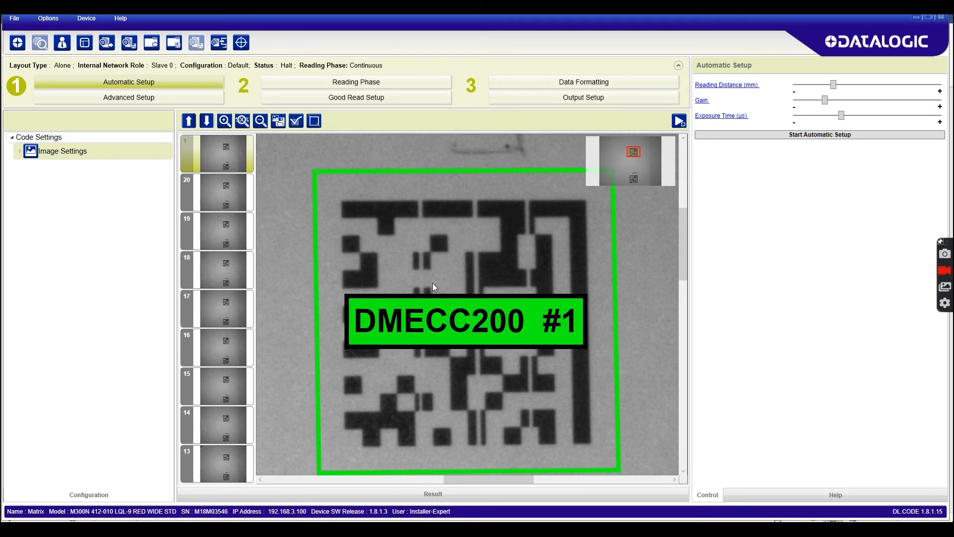
mouse_move(414, 287)
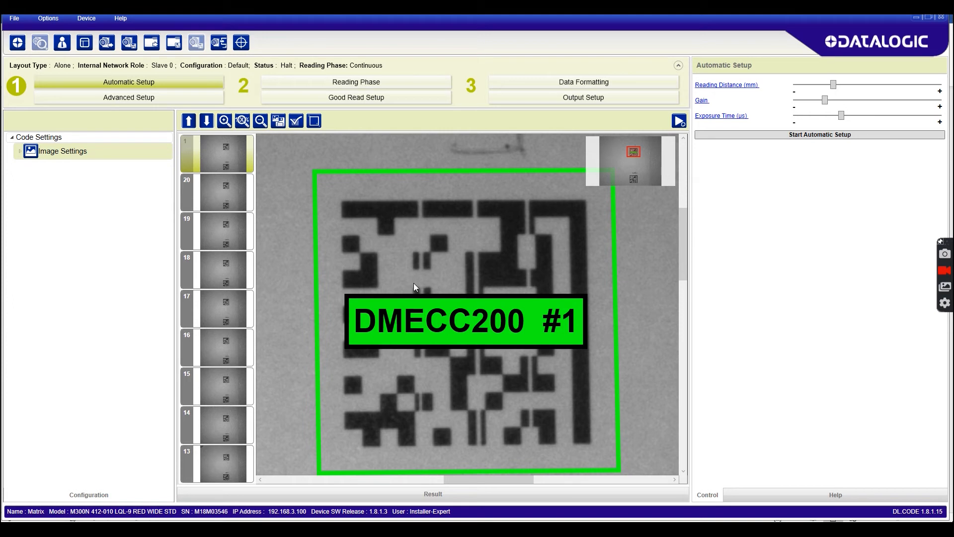
mouse_move(293, 154)
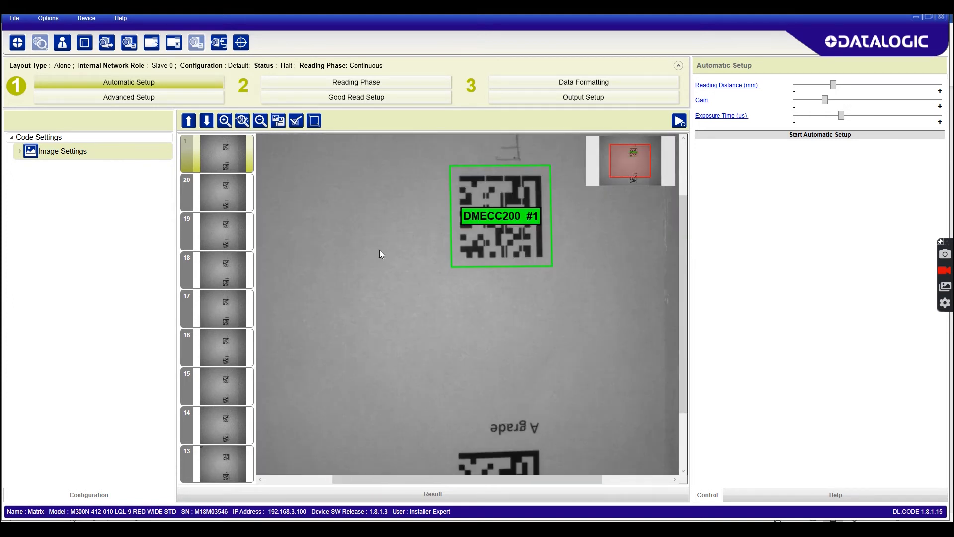
click(260, 120)
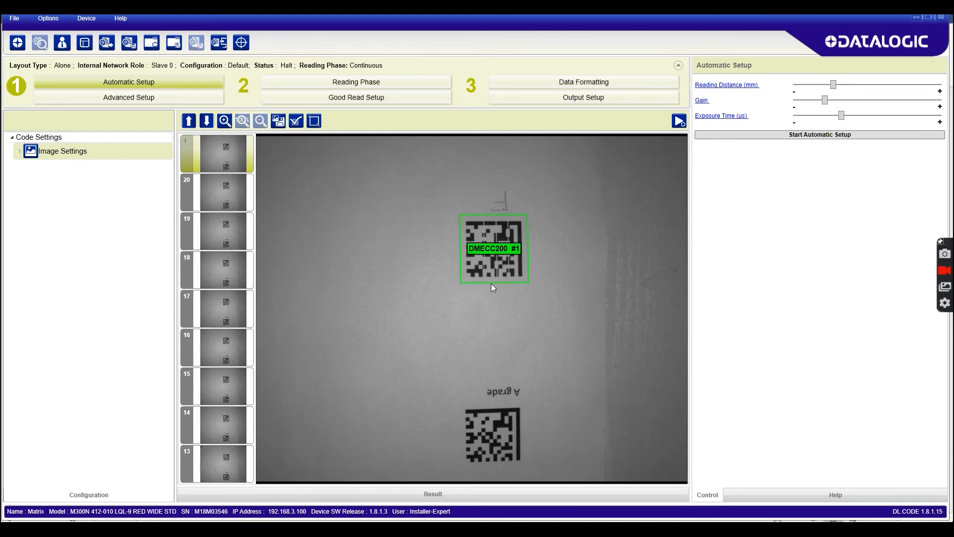
mouse_move(442, 274)
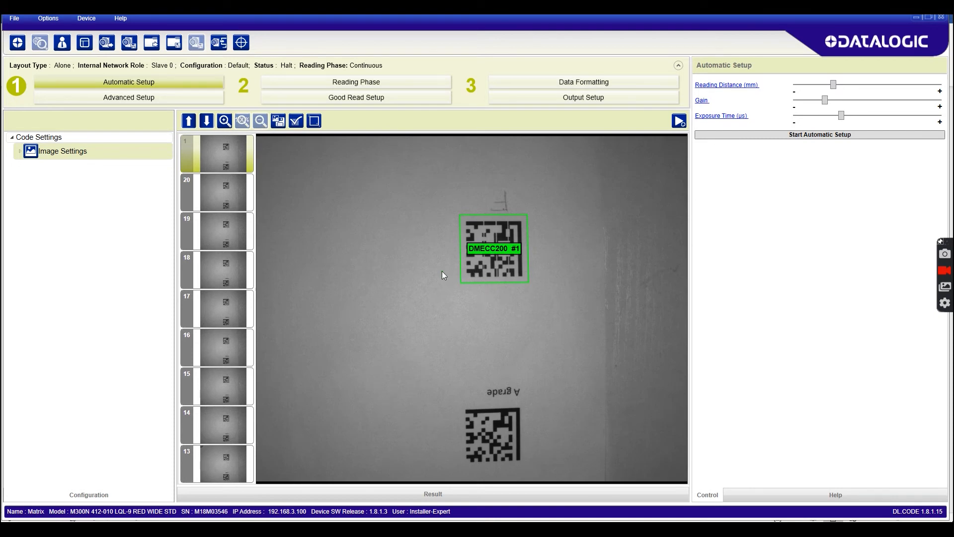
mouse_move(496, 442)
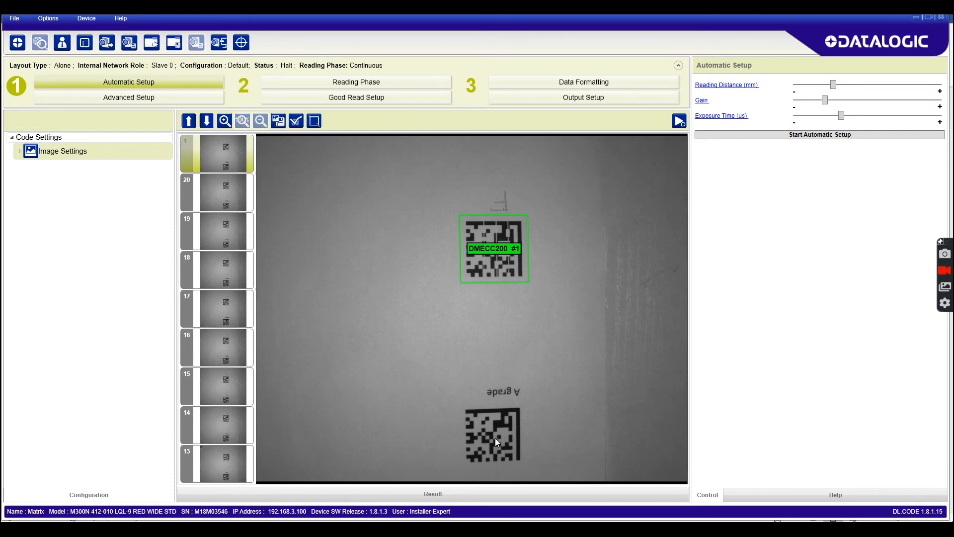
mouse_move(339, 336)
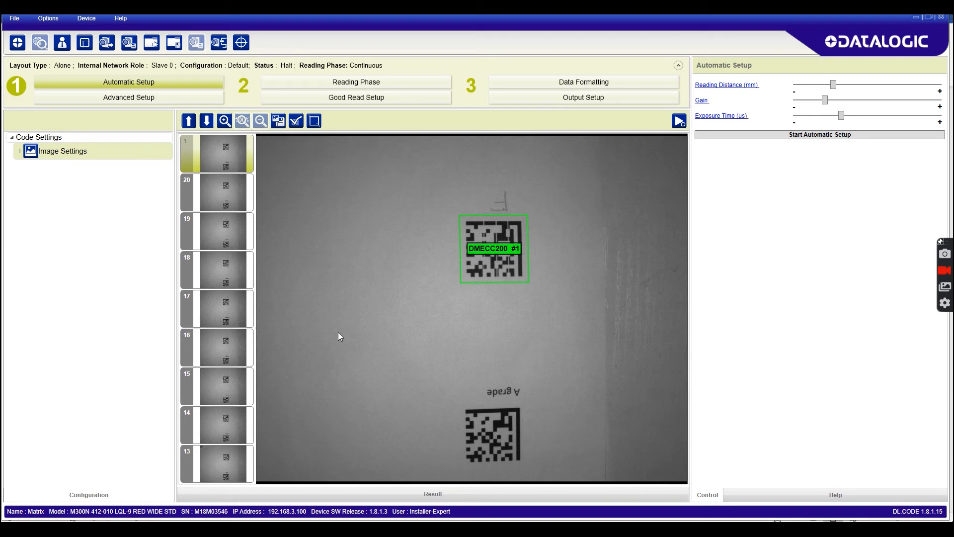
mouse_move(401, 390)
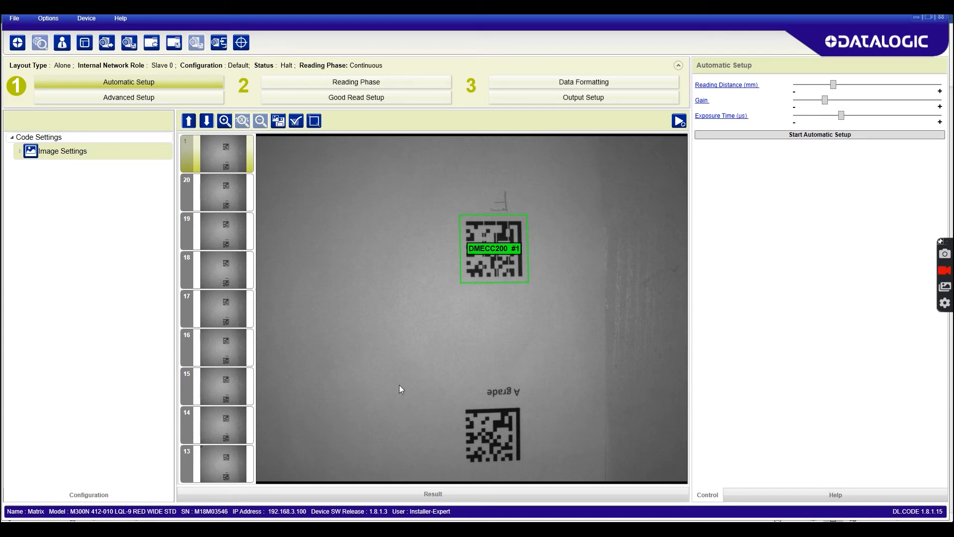
Step: Run Static 2D Codes automatic setup to tune gain and exposure and add DMECC200
click(819, 135)
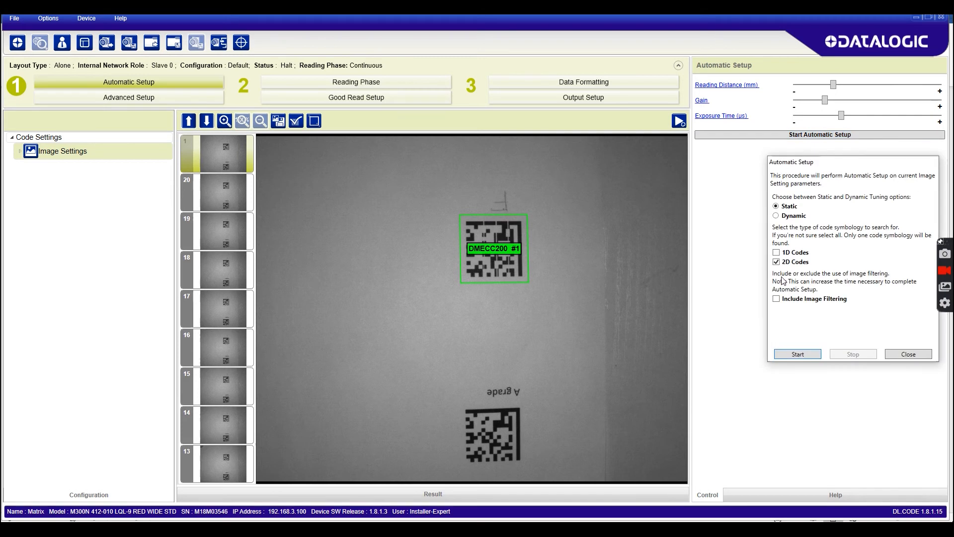
click(797, 353)
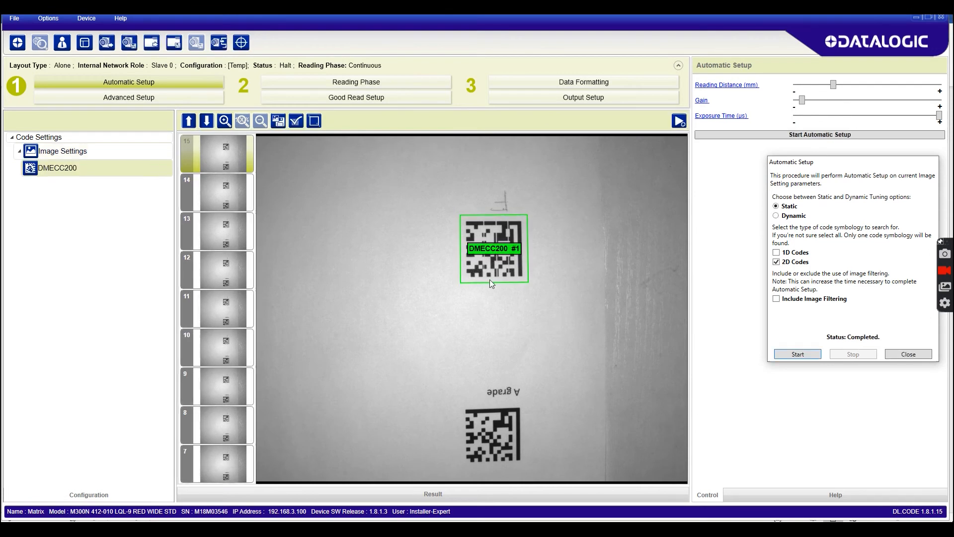
mouse_move(531, 288)
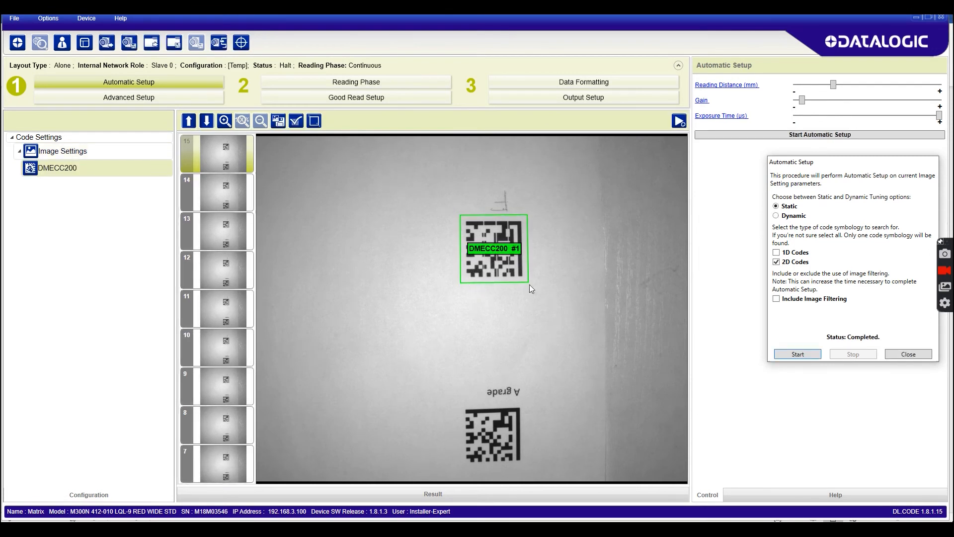
click(907, 353)
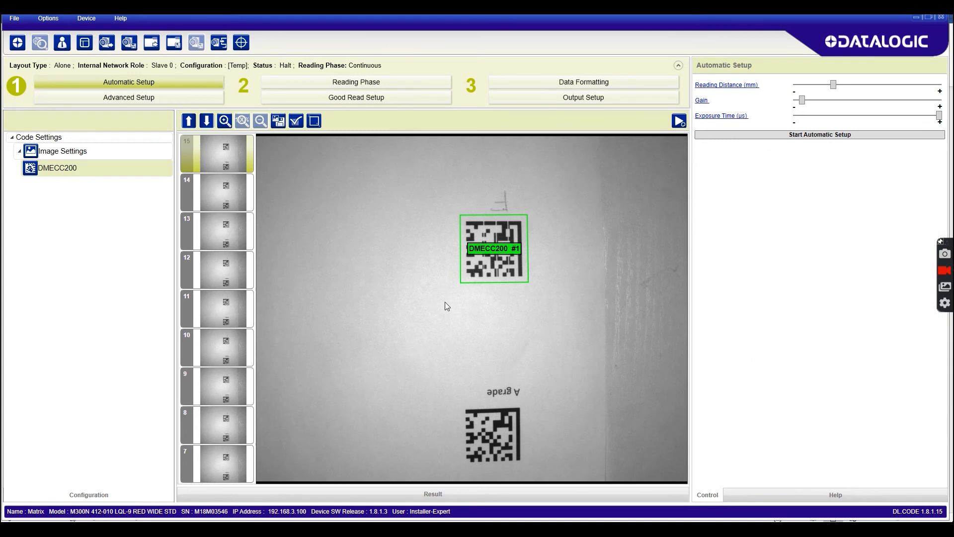
mouse_move(512, 275)
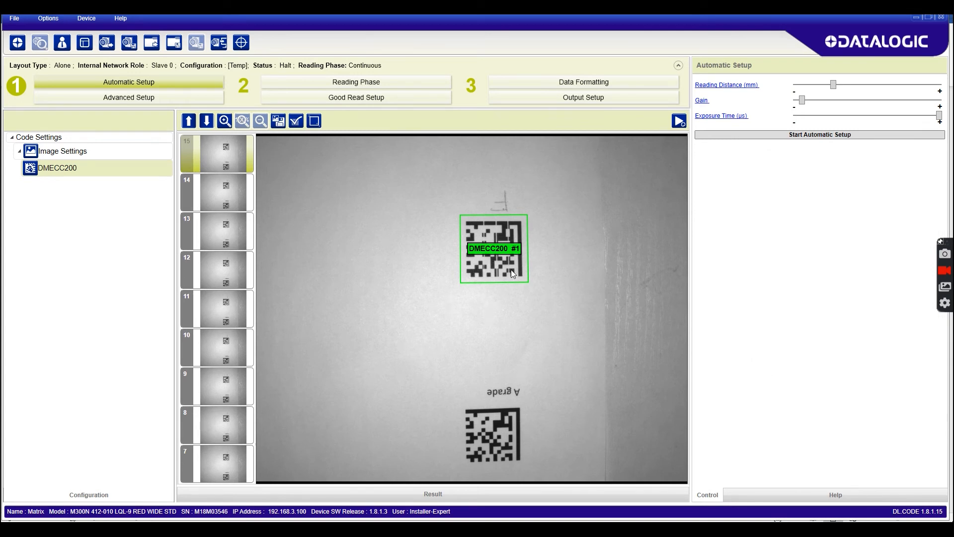
mouse_move(156, 261)
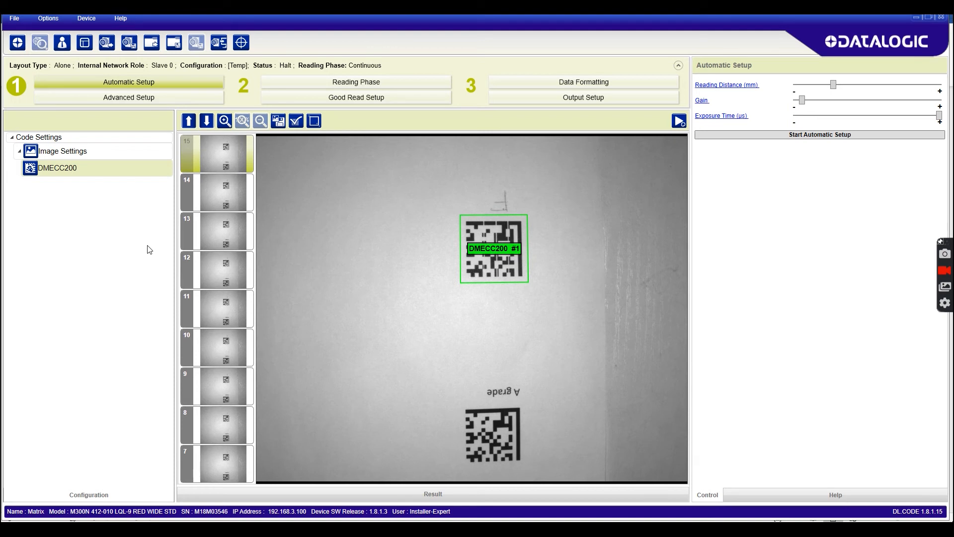
mouse_move(113, 293)
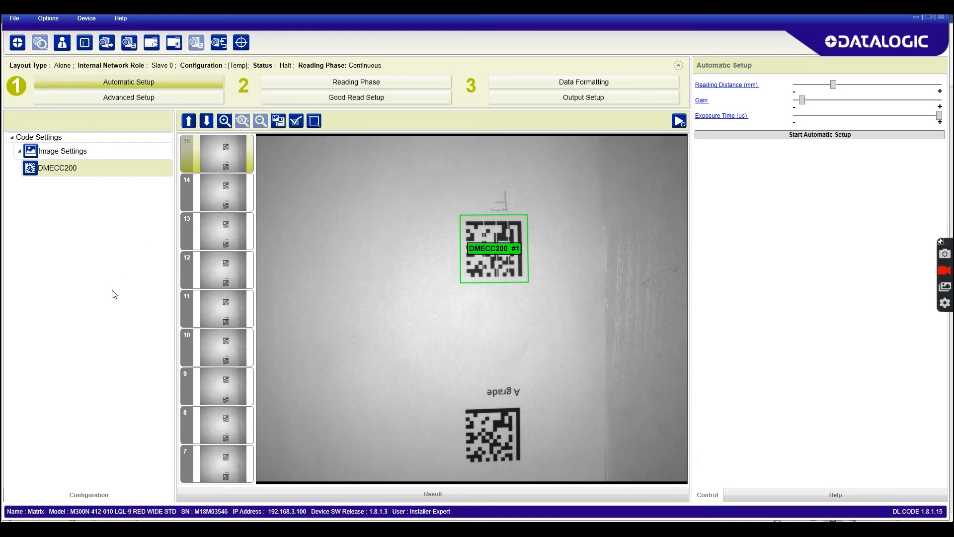
mouse_move(102, 185)
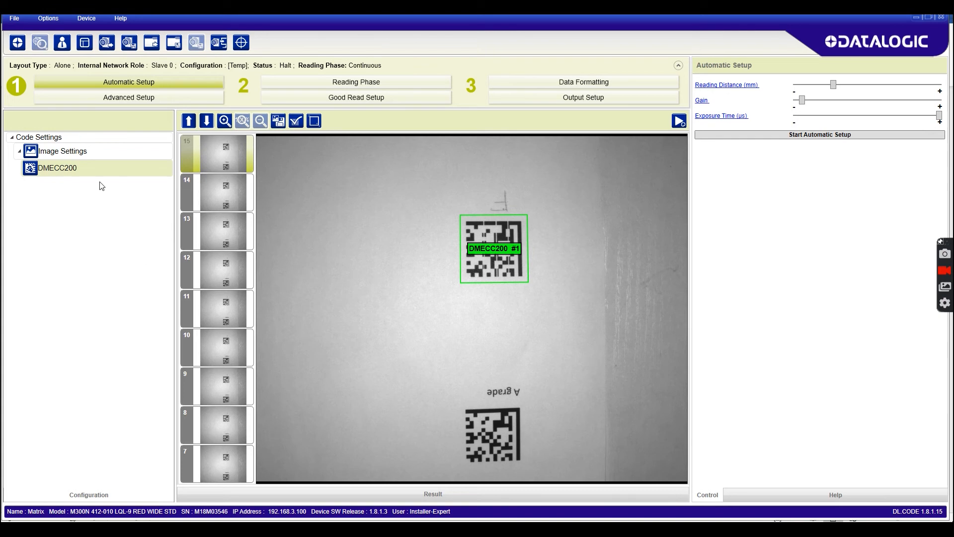
mouse_move(121, 128)
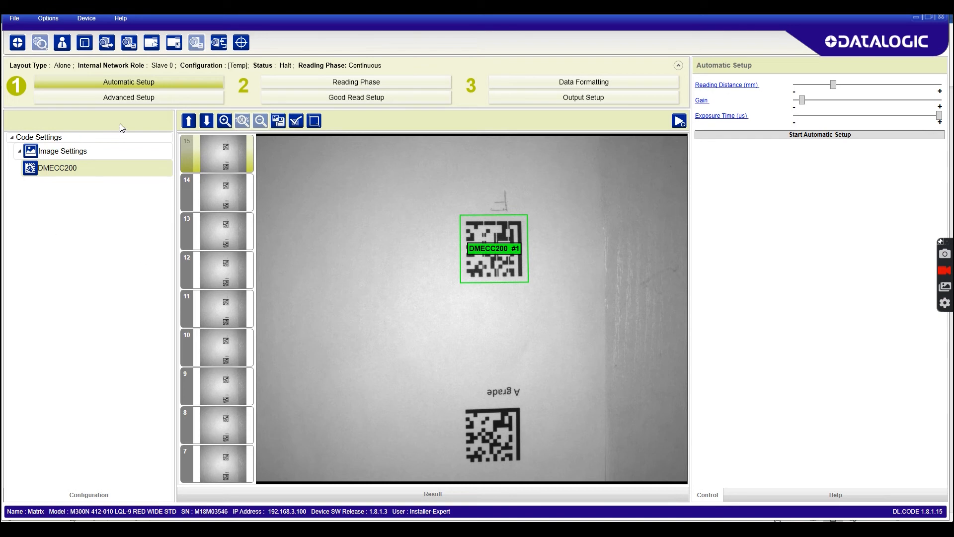
Step: In Advanced Setup Code Grading, set the 2D CQ Standard to ISO/IEC 15415
click(128, 97)
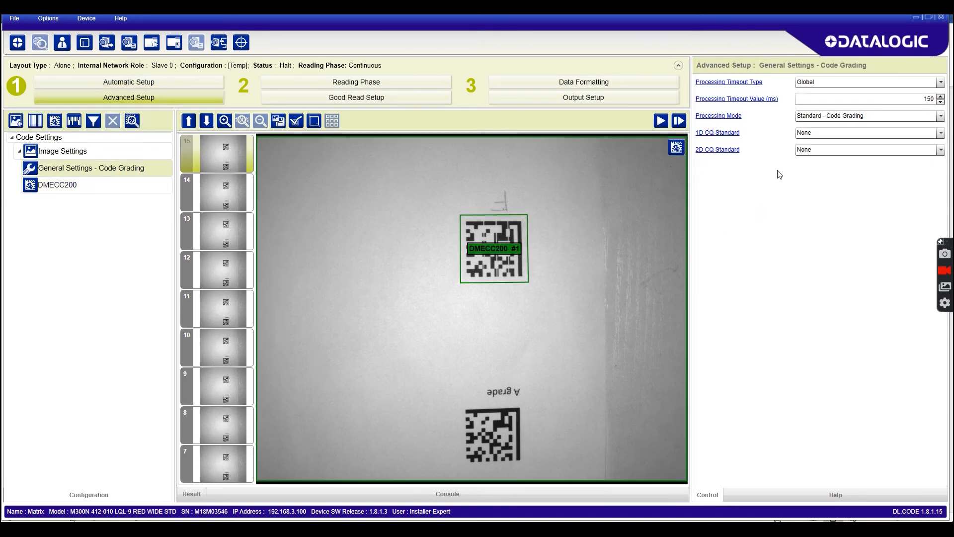
click(939, 150)
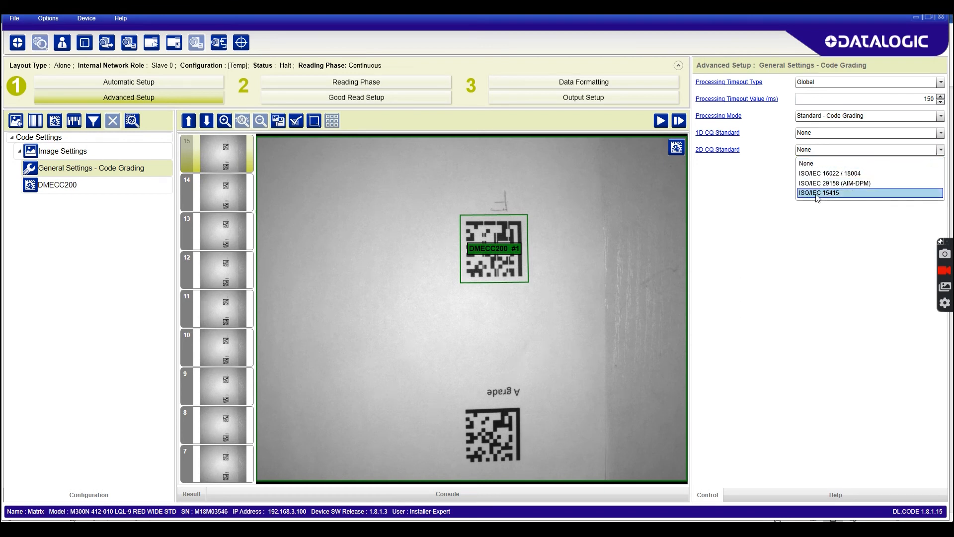
click(818, 192)
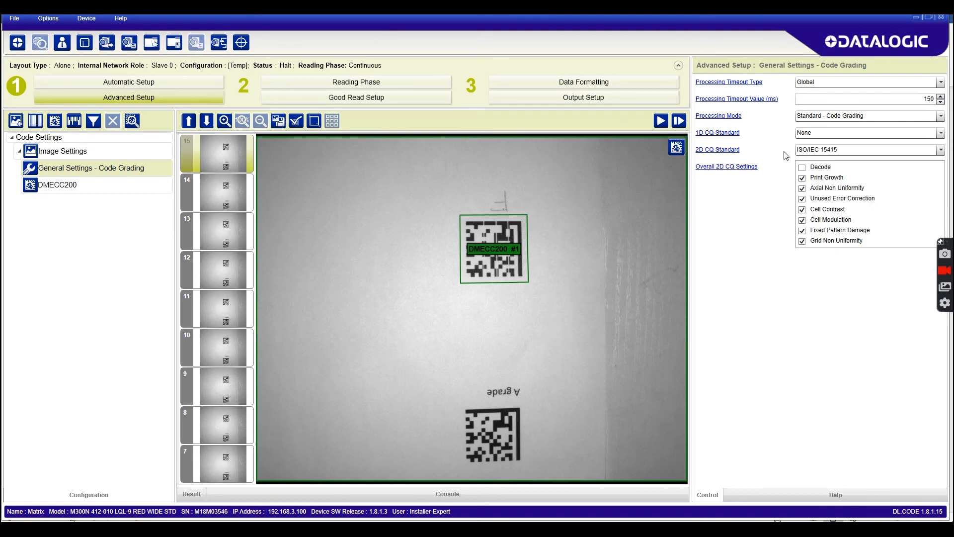
mouse_move(798, 282)
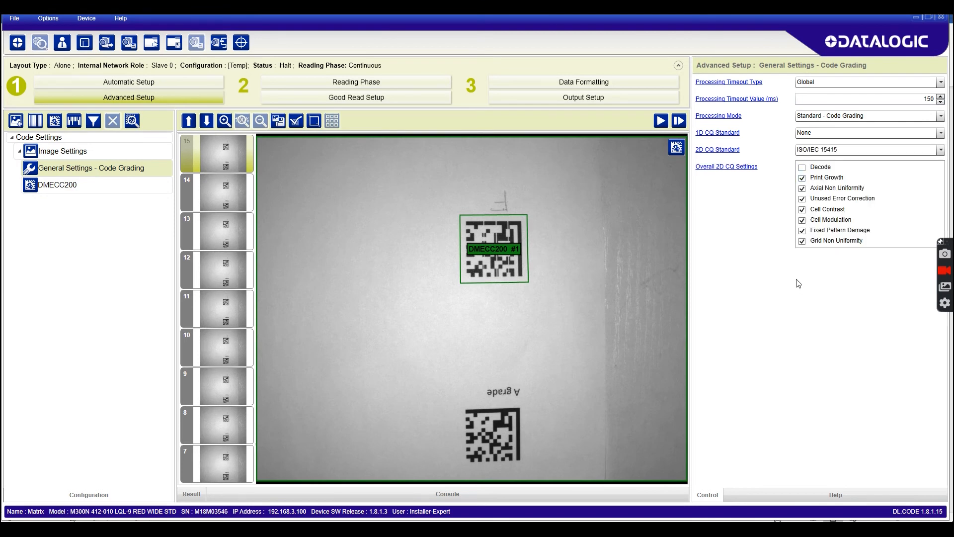
mouse_move(814, 255)
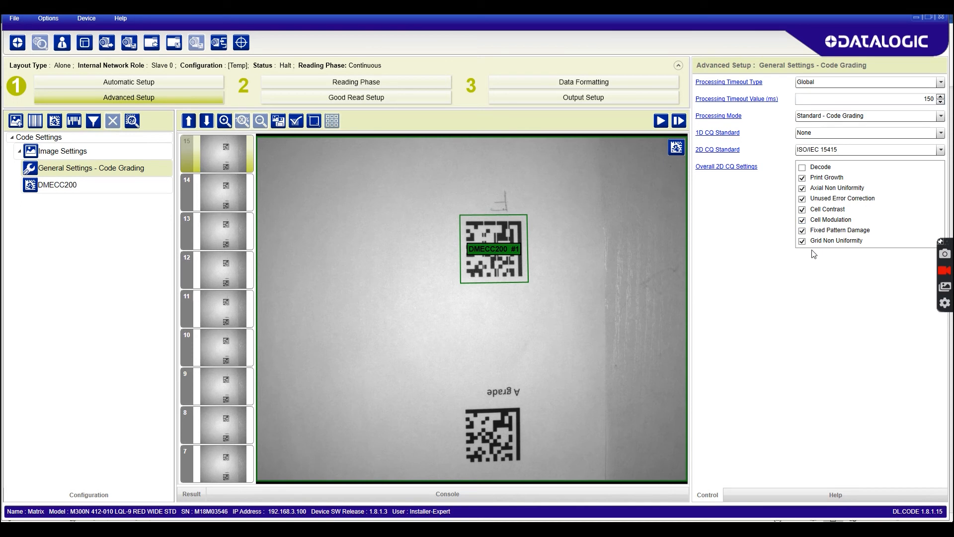
mouse_move(775, 212)
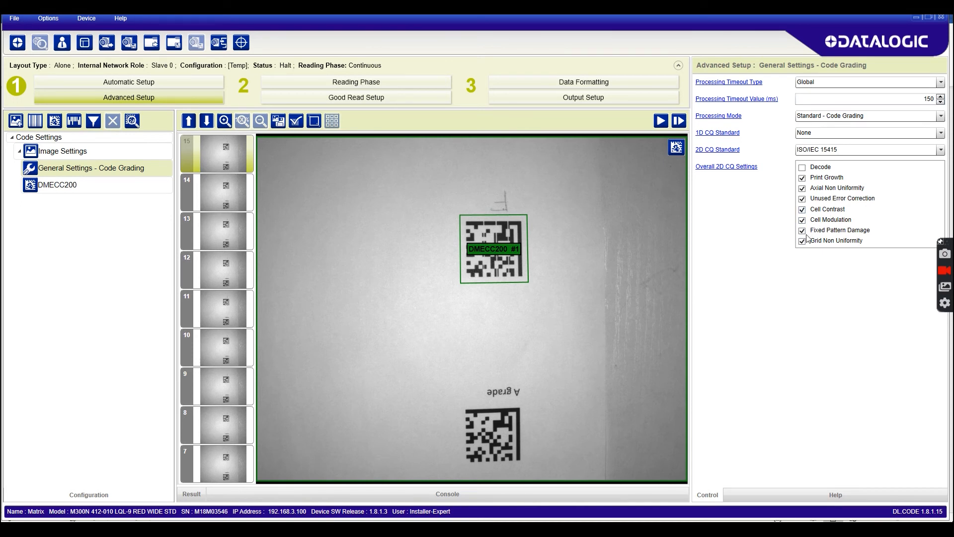
mouse_move(800, 288)
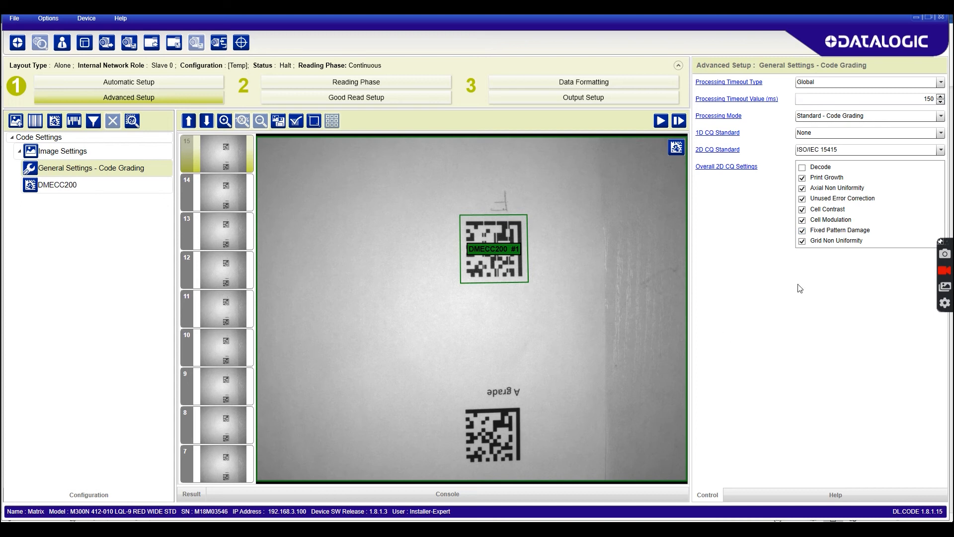
mouse_move(818, 207)
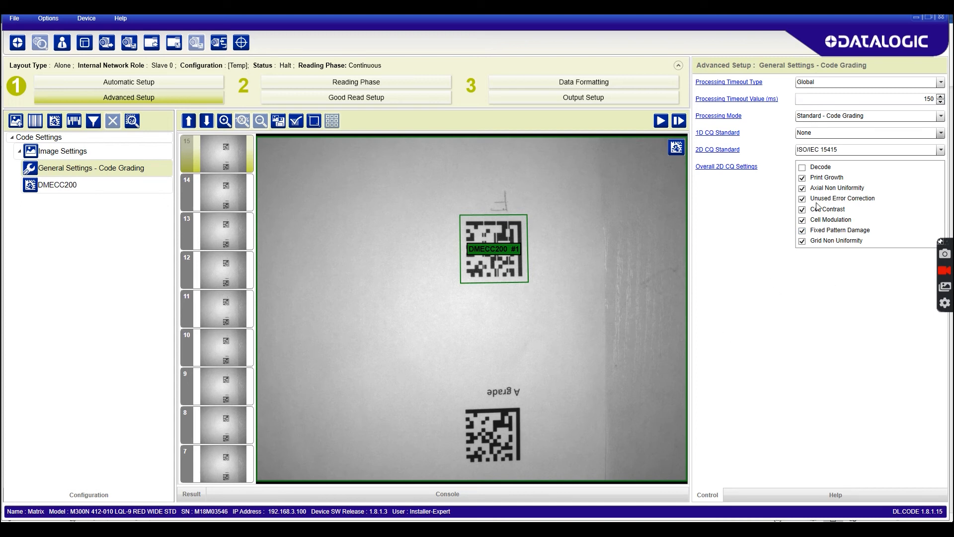
mouse_move(678, 180)
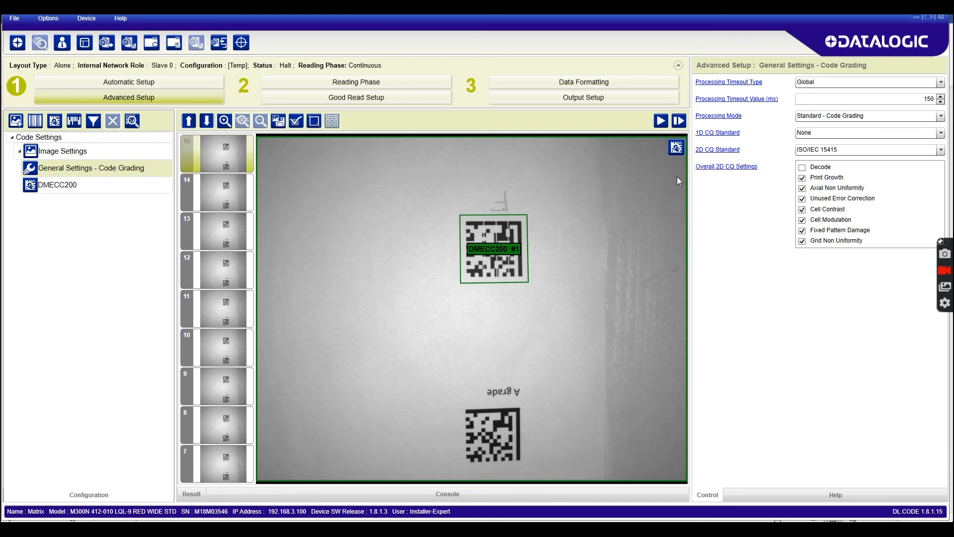
mouse_move(459, 264)
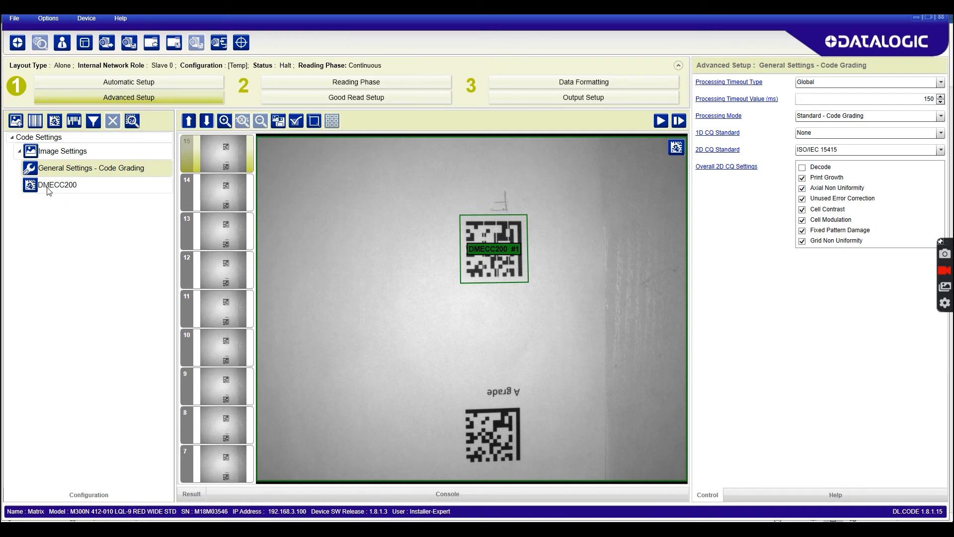
Step: Open DMECC200 settings, scroll to Code Filters, and list the Code Quality Standard grades
click(57, 185)
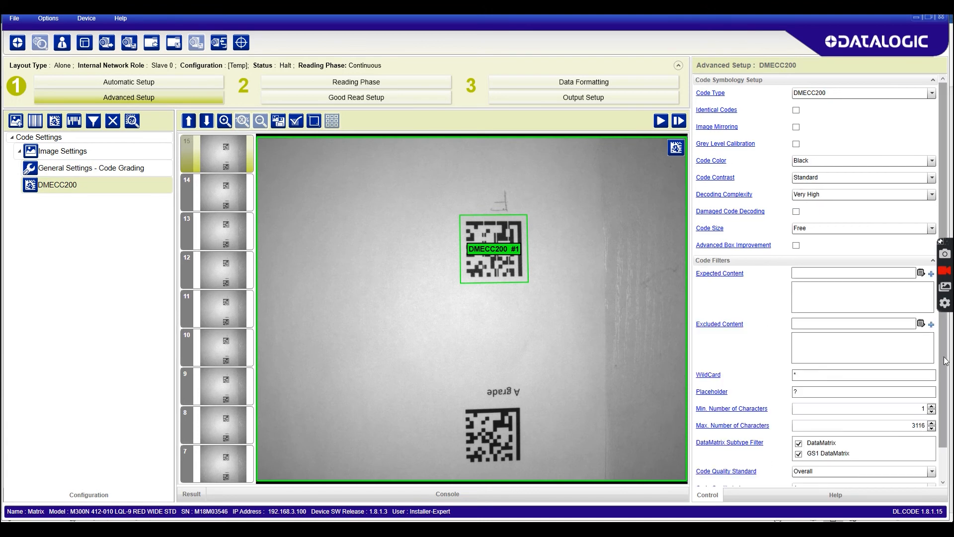
scroll(down, 3)
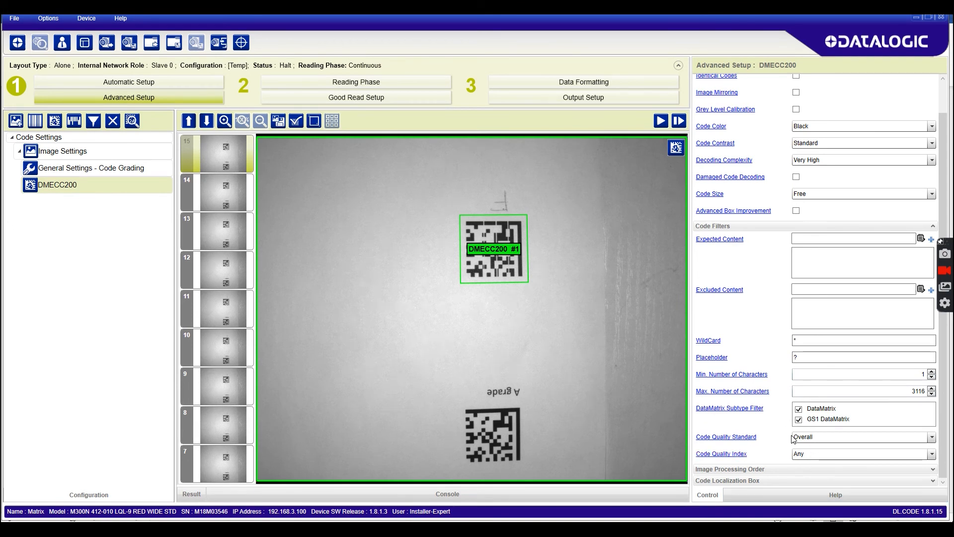
click(930, 436)
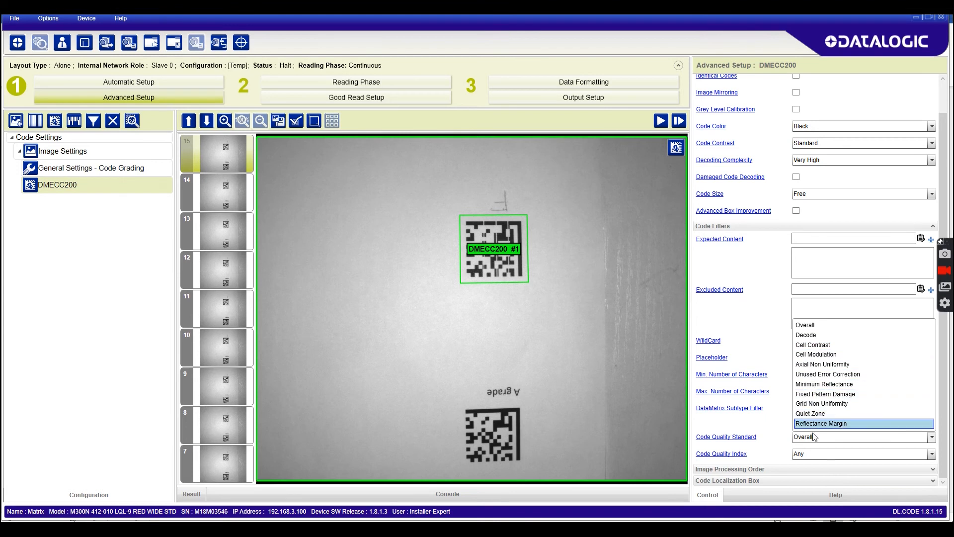
mouse_move(814, 440)
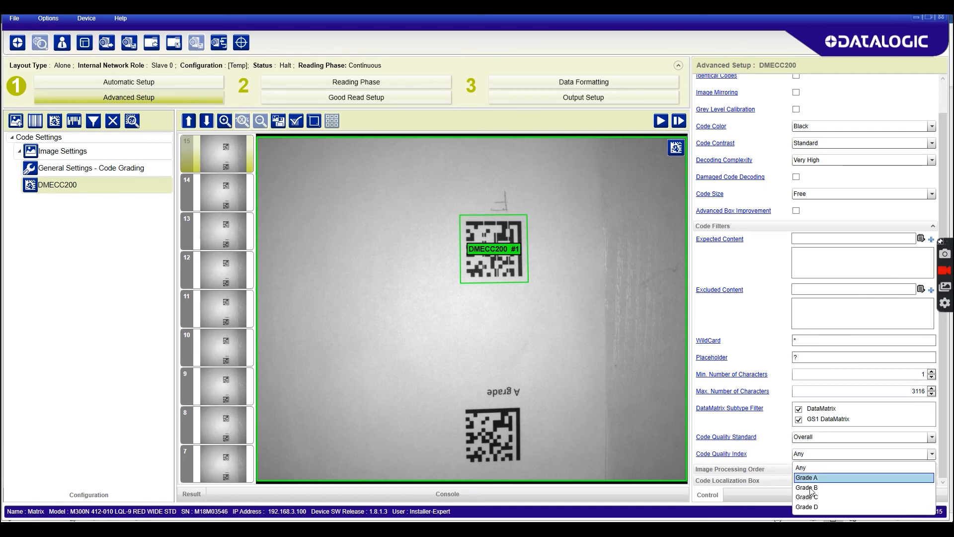
click(807, 507)
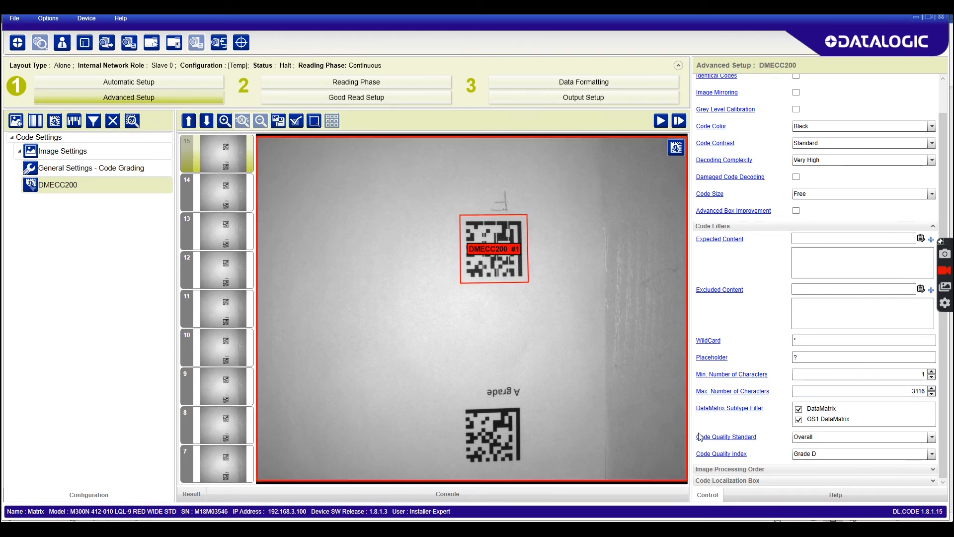
mouse_move(487, 247)
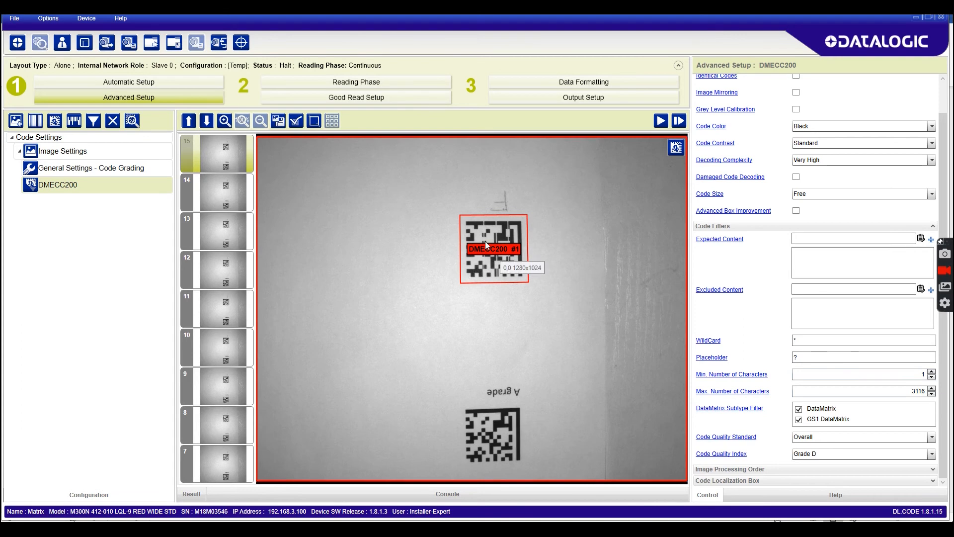
mouse_move(480, 268)
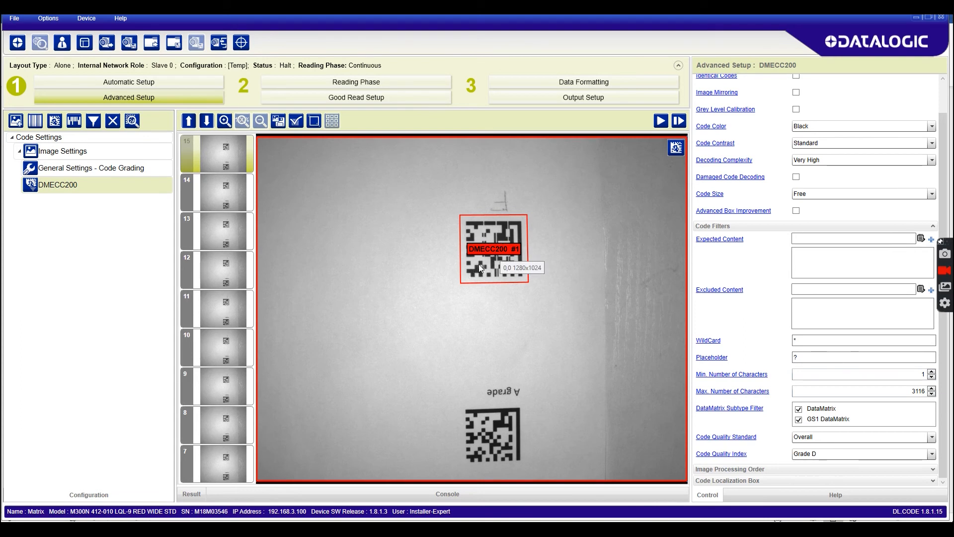
mouse_move(684, 387)
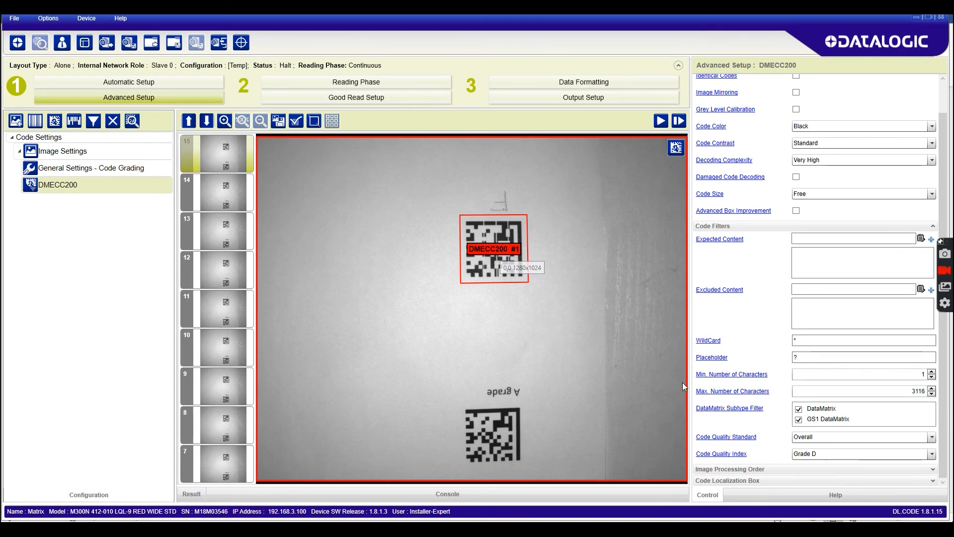
mouse_move(506, 283)
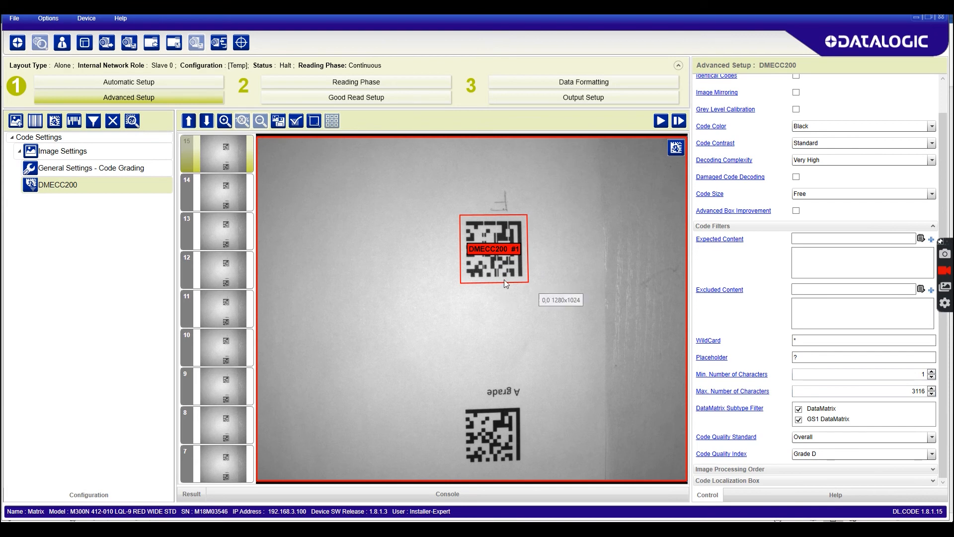
mouse_move(623, 136)
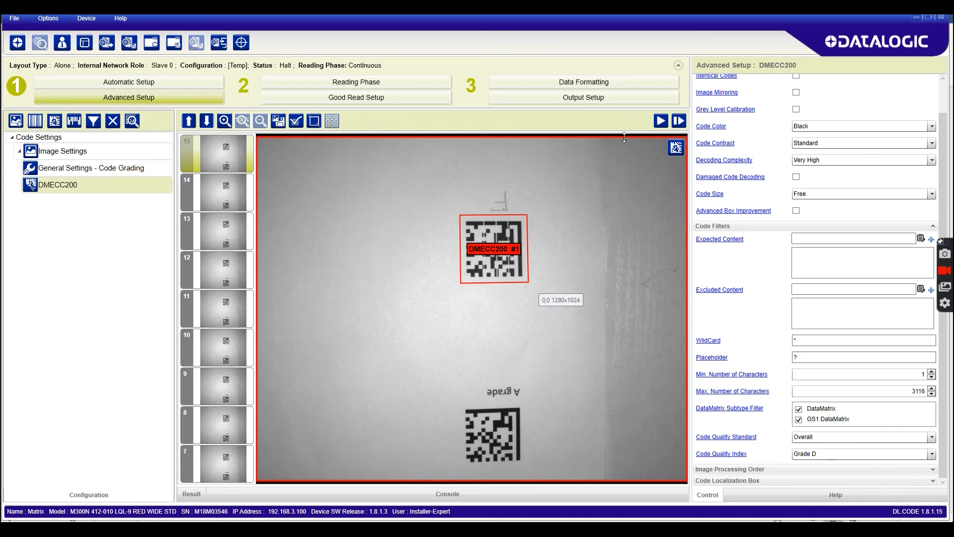
click(660, 120)
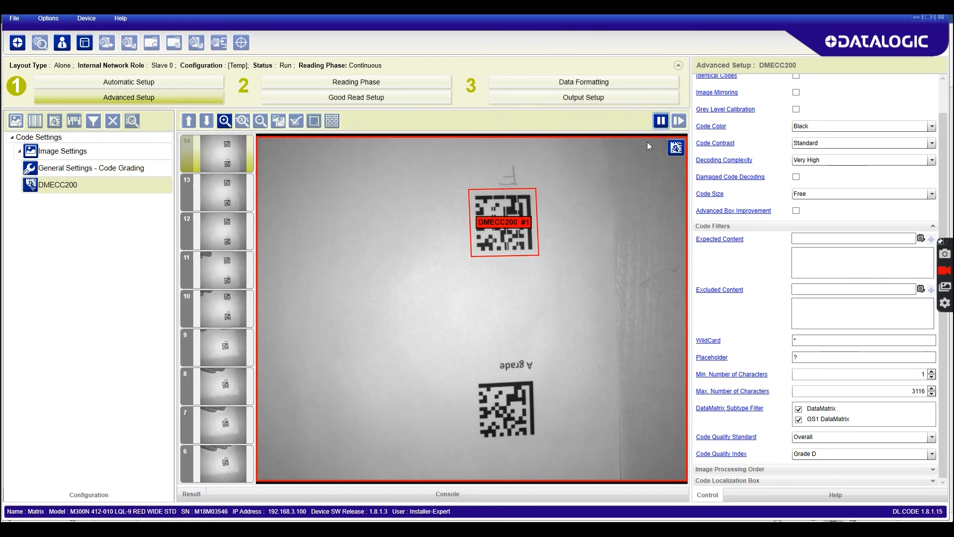
click(661, 120)
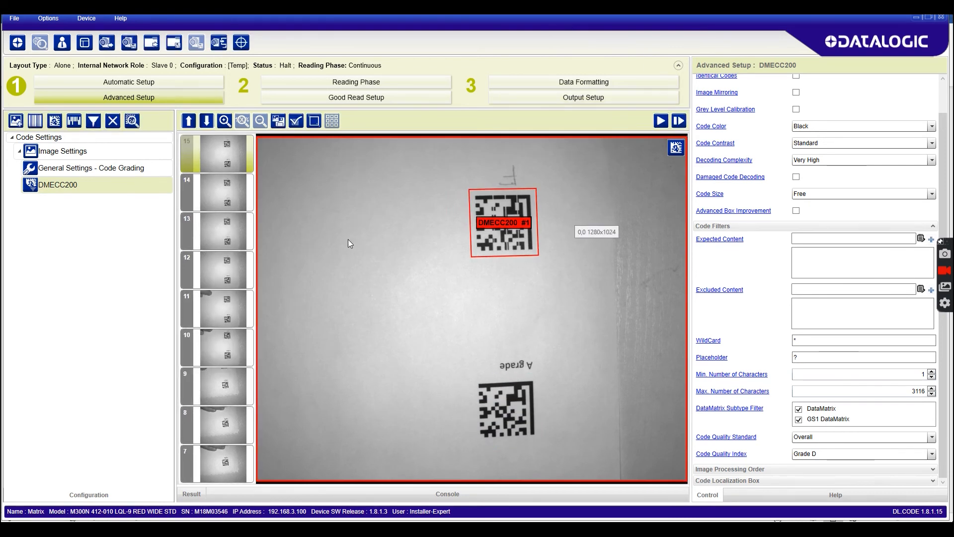
Step: In Data Formatting, keep Message 1's grading field Overall and trial a Decodability field
click(582, 82)
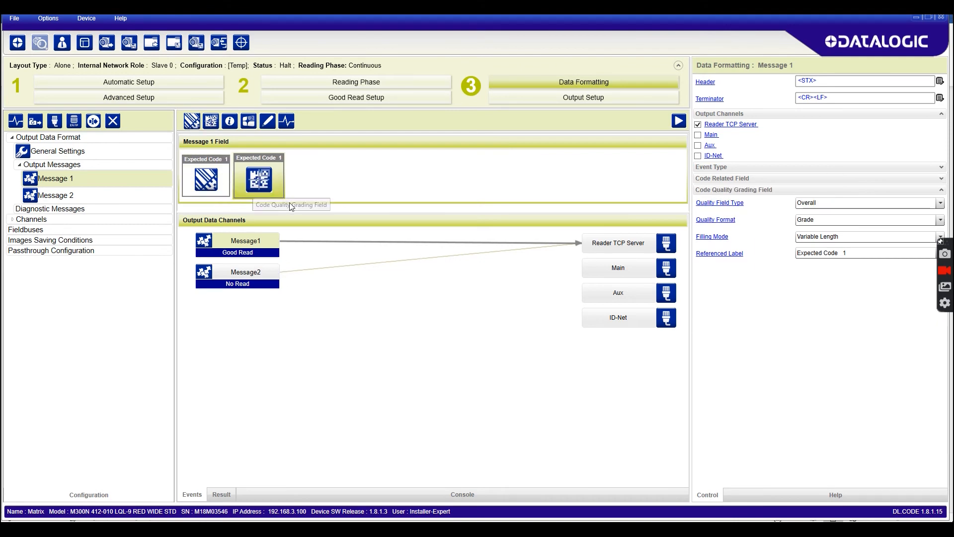
mouse_move(209, 121)
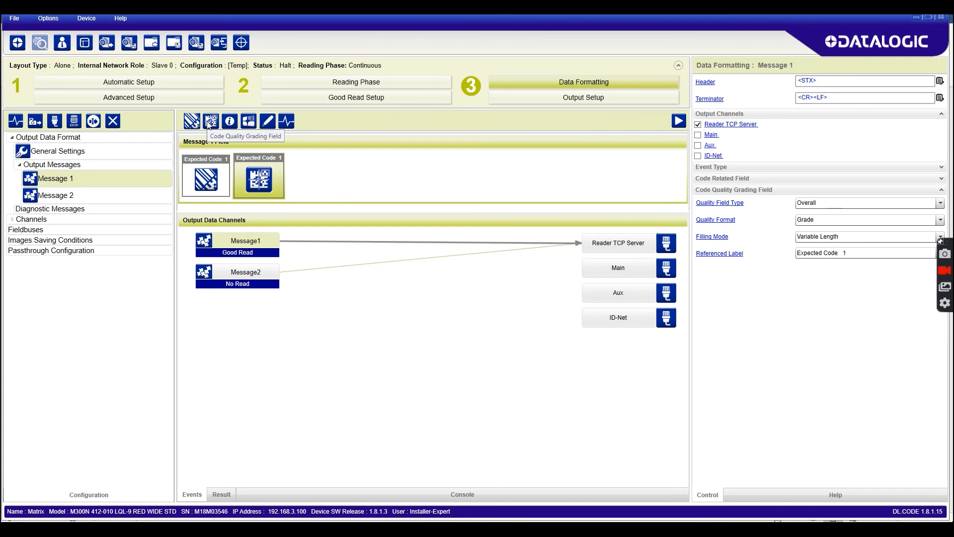
click(939, 202)
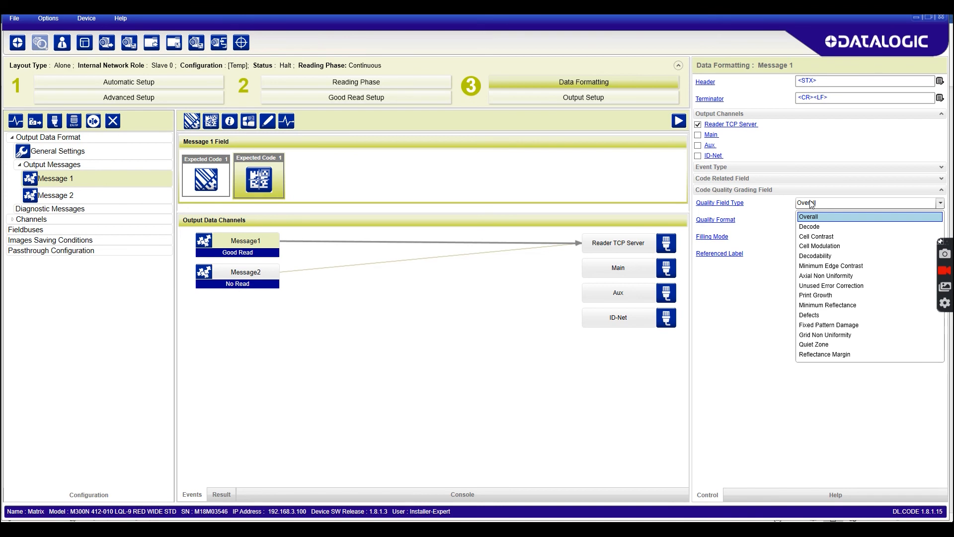
click(808, 216)
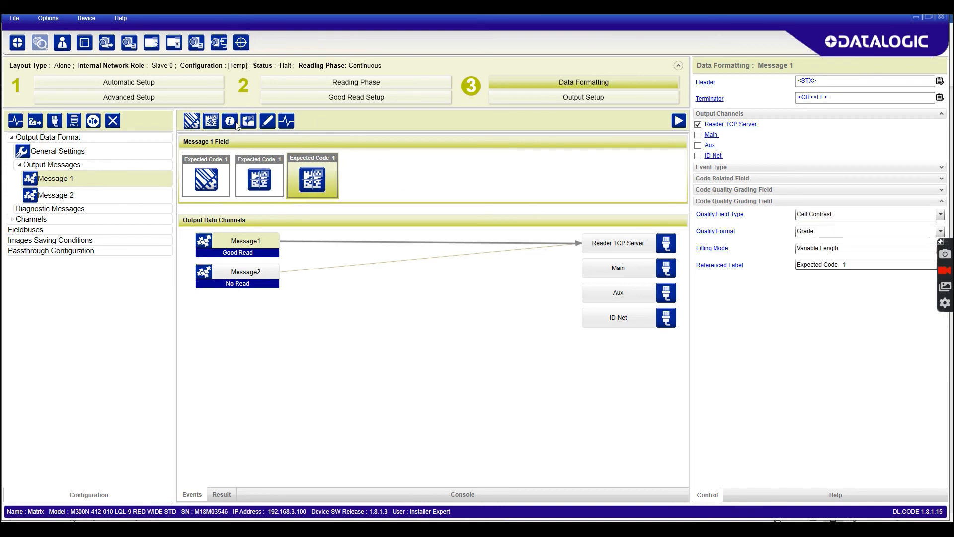
click(940, 225)
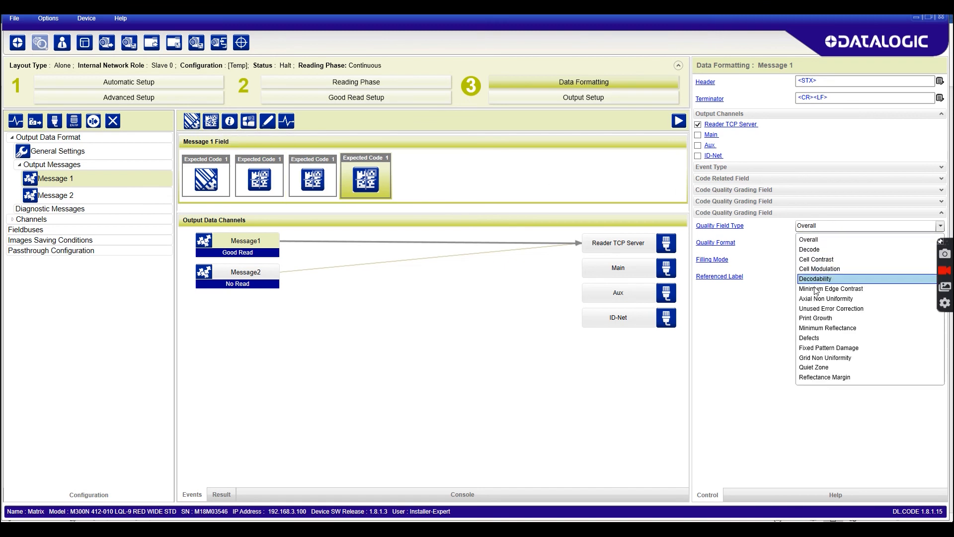
click(815, 278)
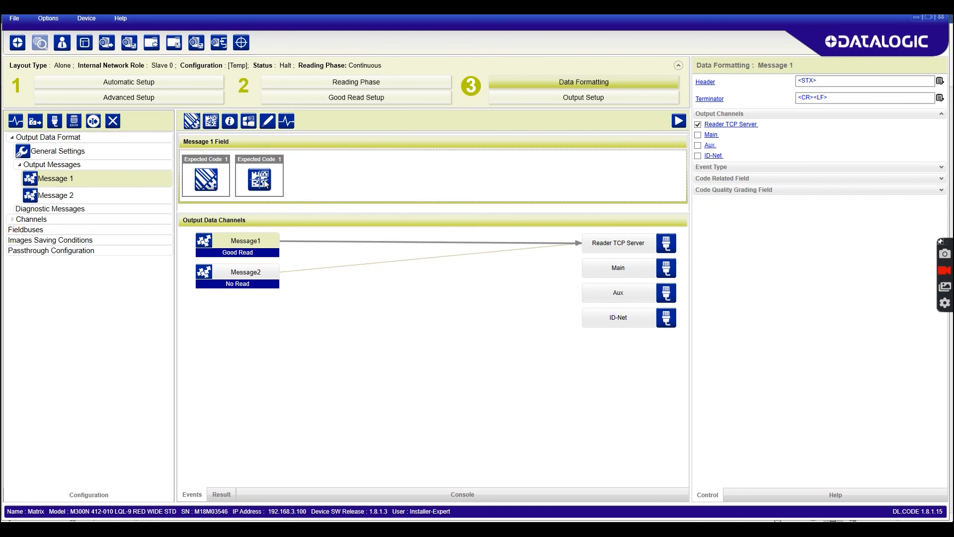
Step: Insert a <Space> custom string before Message 1's grade and confirm output 'ABCabc A'
click(258, 177)
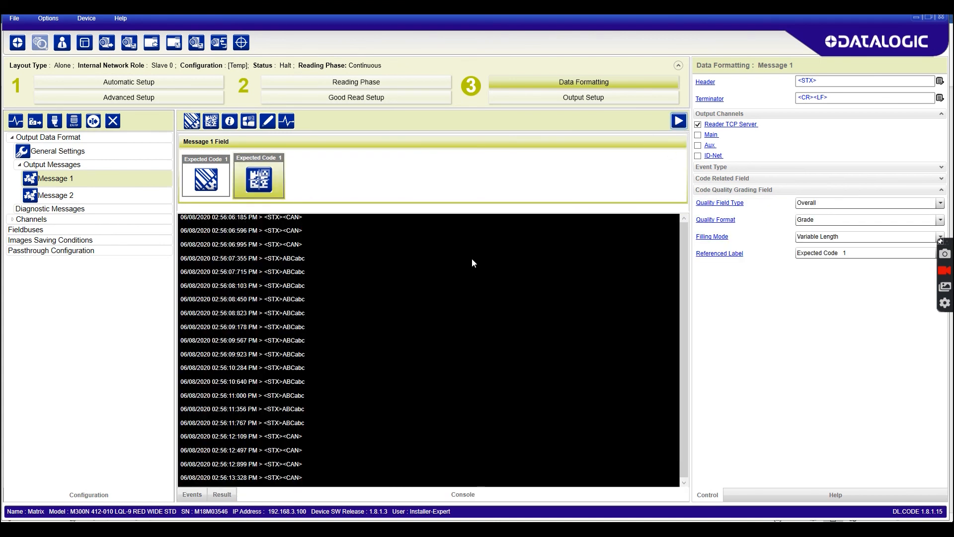
click(678, 120)
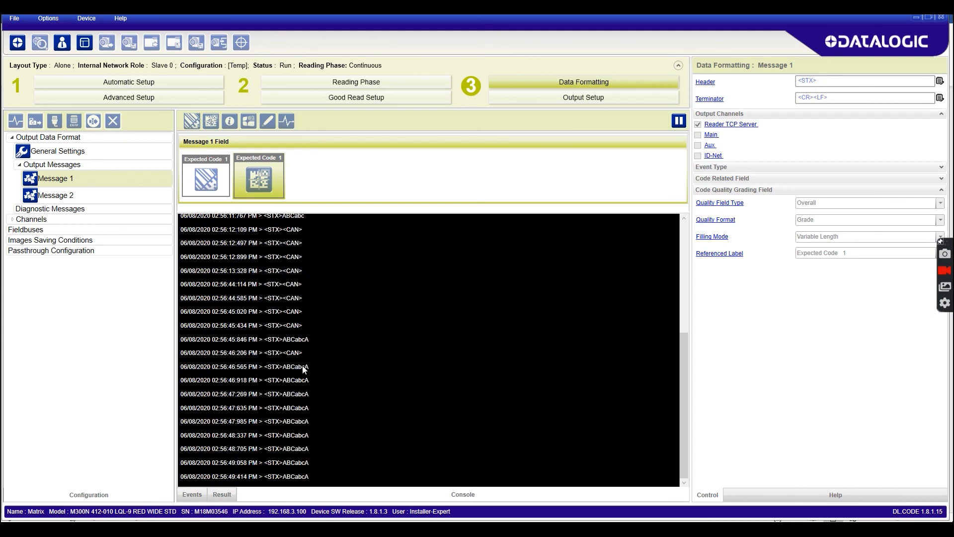
mouse_move(678, 120)
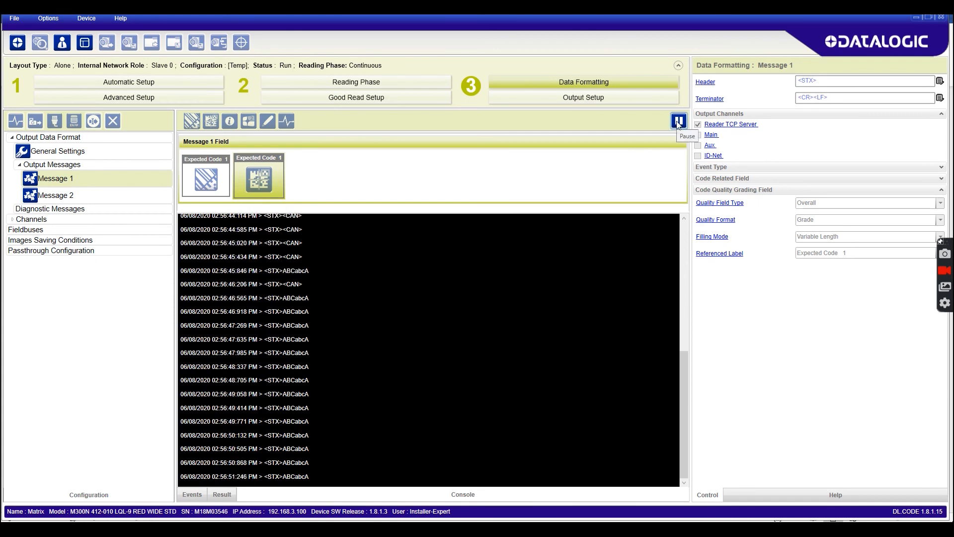
click(678, 120)
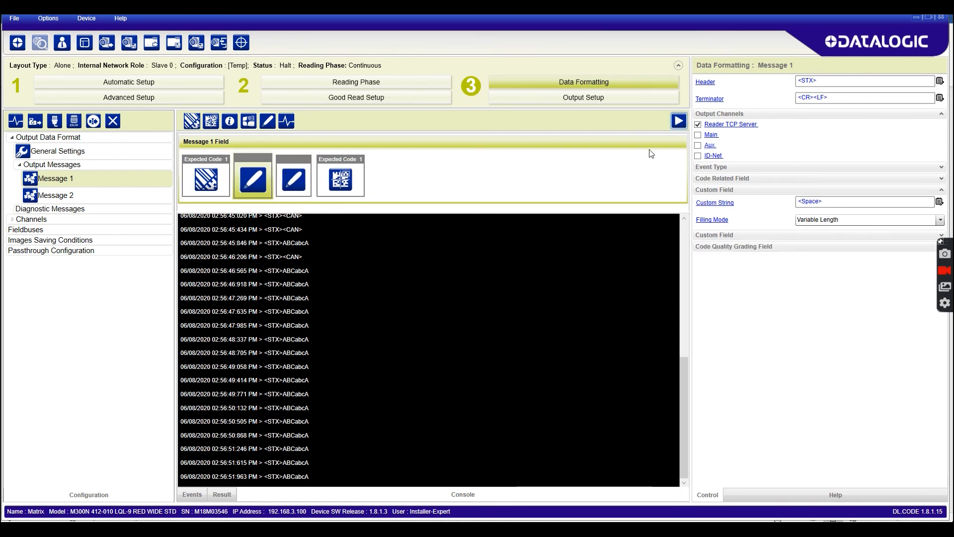
click(677, 120)
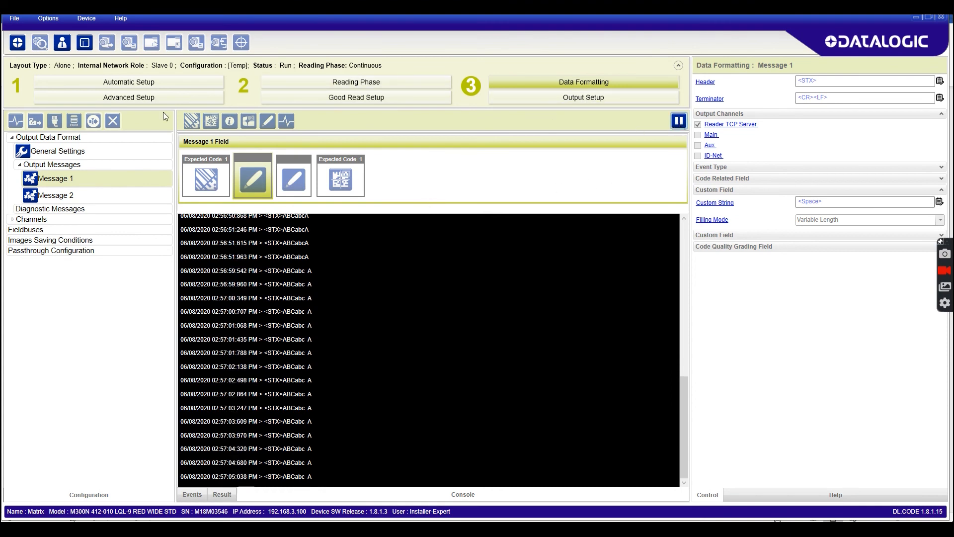
Step: Back in Advanced Setup, run and pause live reading of the A-grade code
click(128, 98)
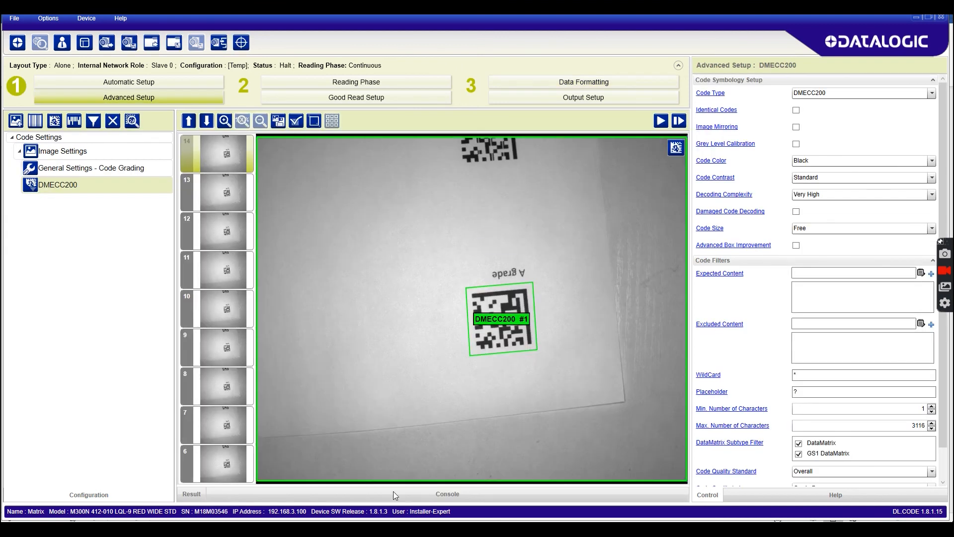
click(659, 120)
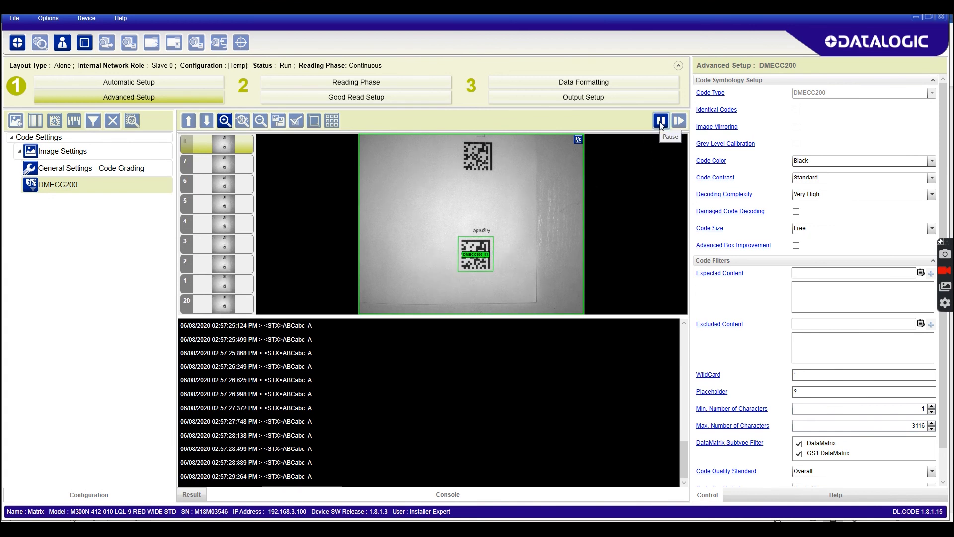
click(660, 120)
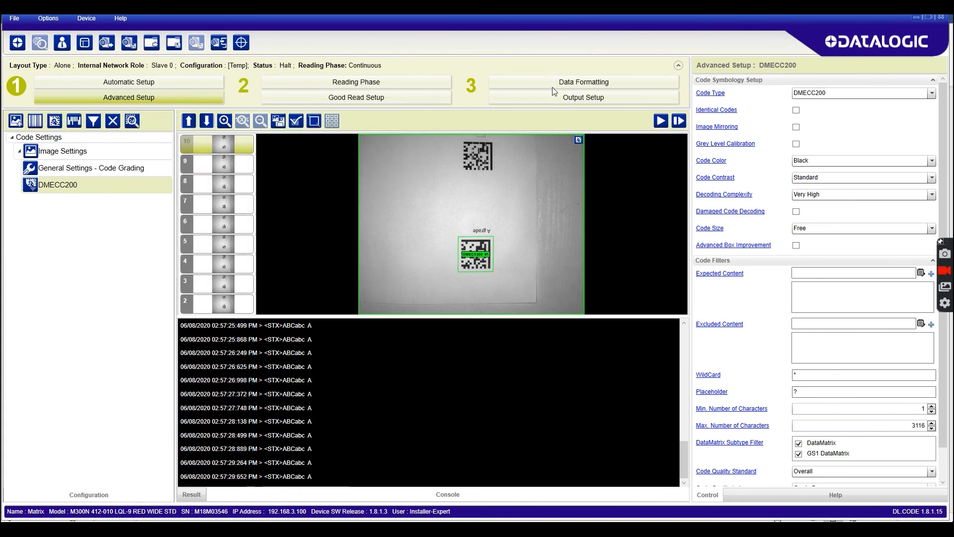
Step: Set Message 1's grade Quality Format to Decimal Grade and verify output 'ABCabc 4'
click(583, 81)
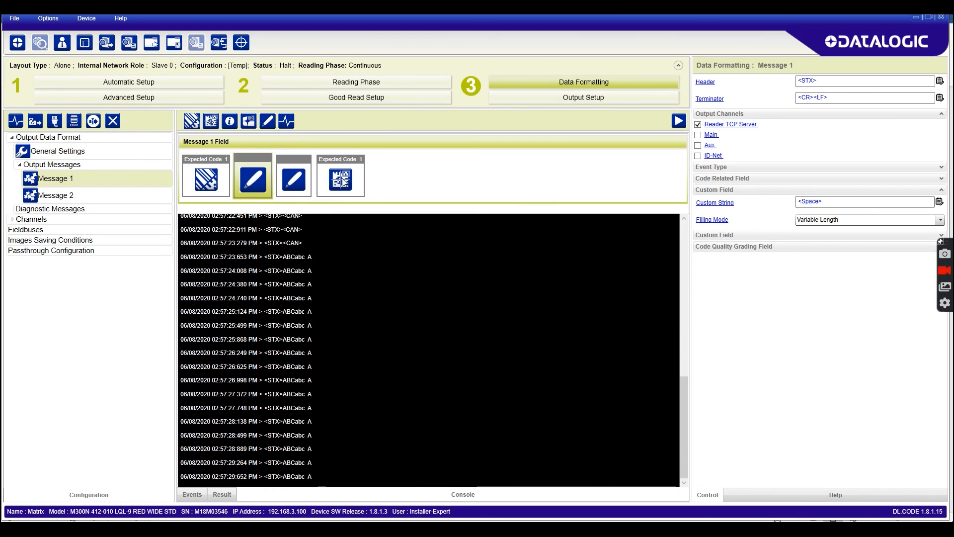
click(340, 177)
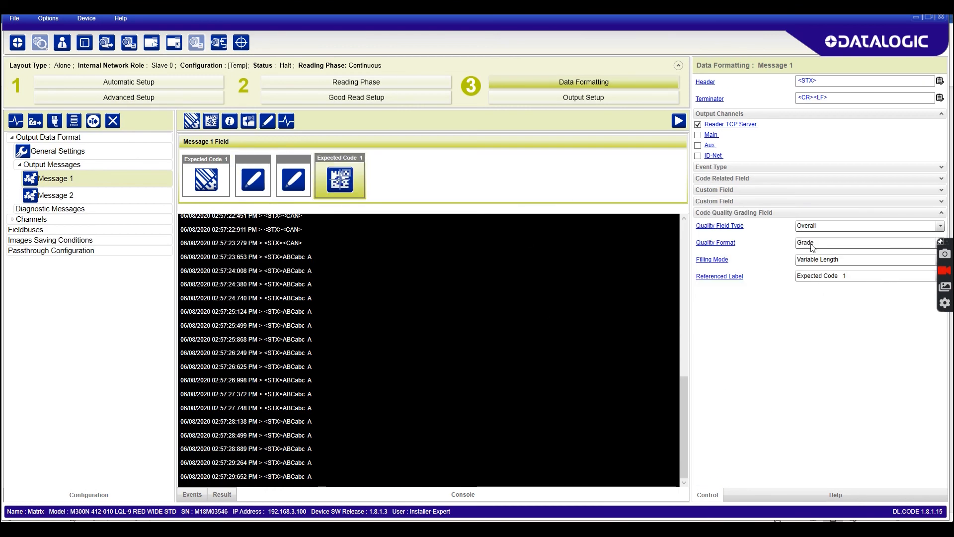
click(937, 242)
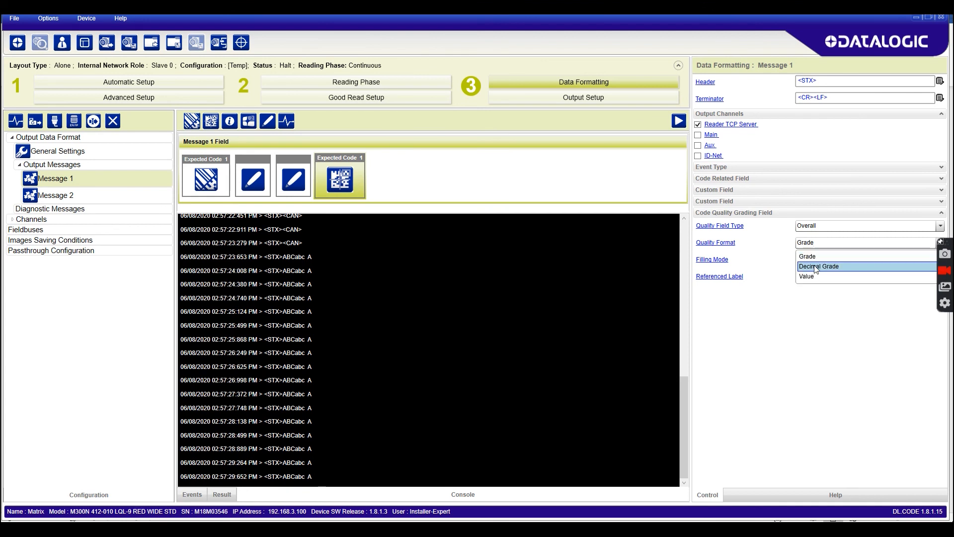
mouse_move(806, 256)
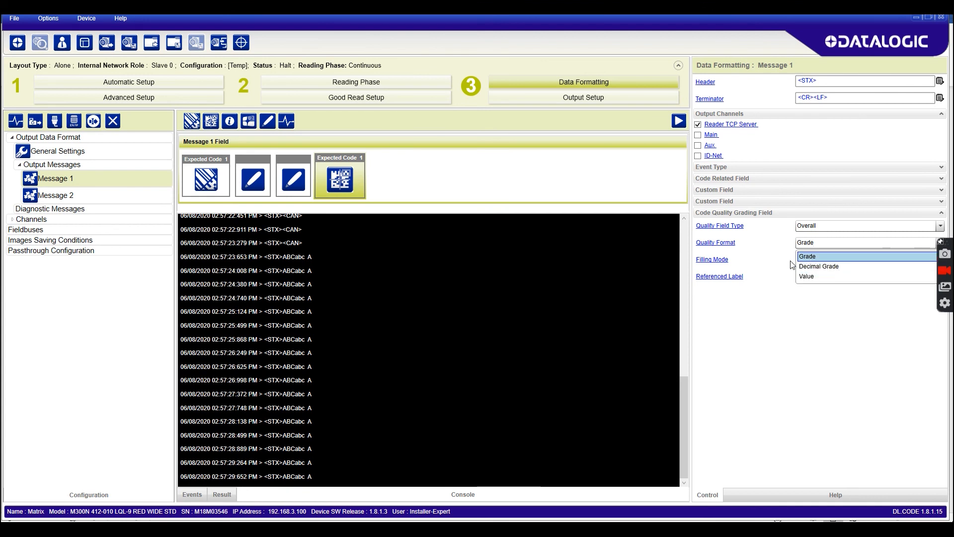
click(818, 266)
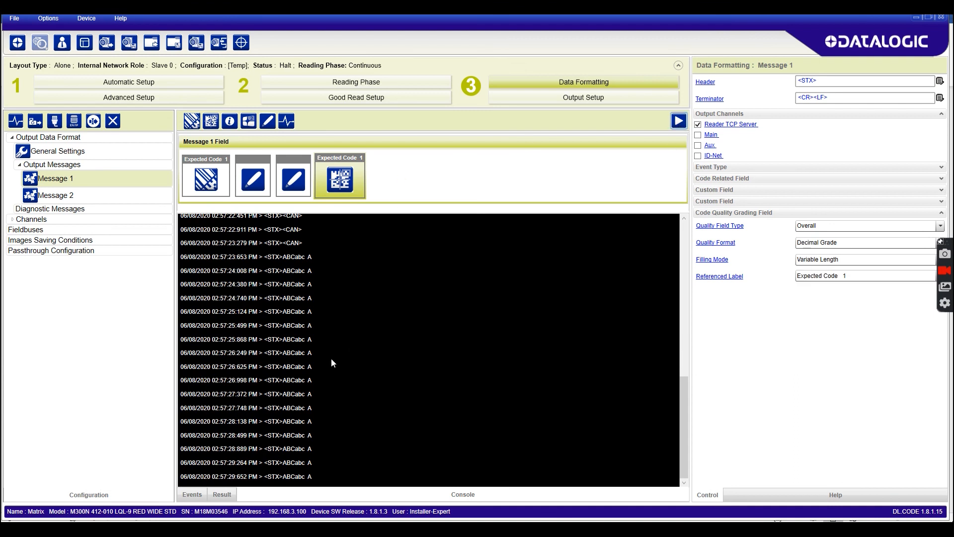
click(677, 120)
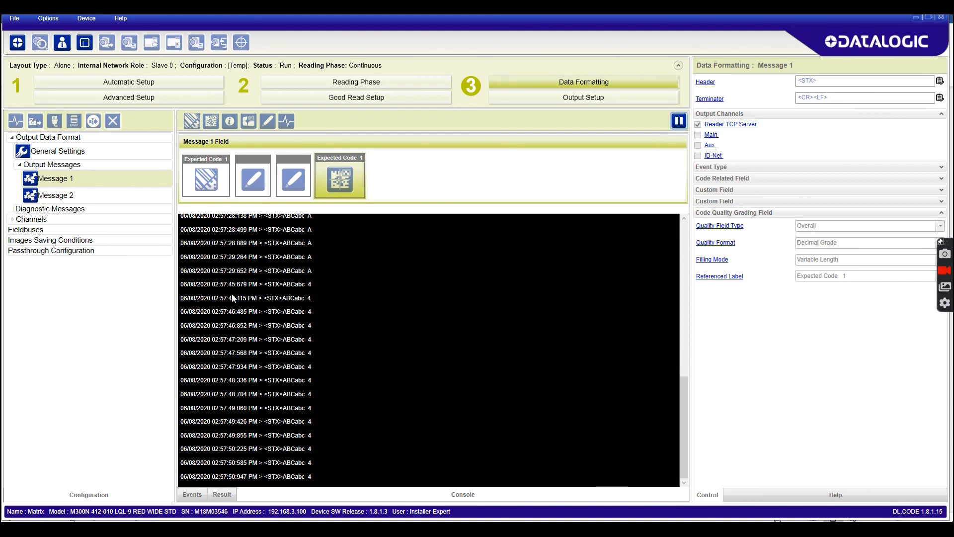
click(678, 120)
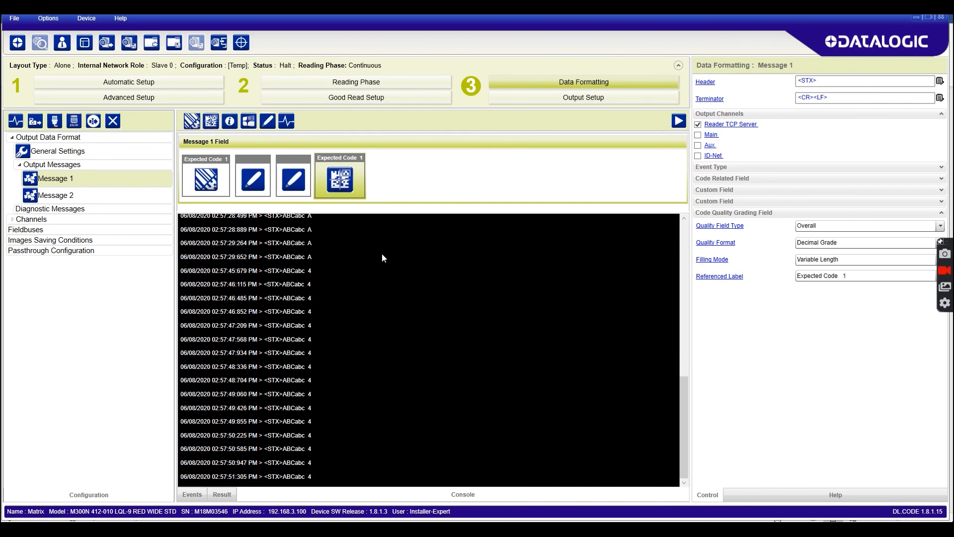
mouse_move(350, 351)
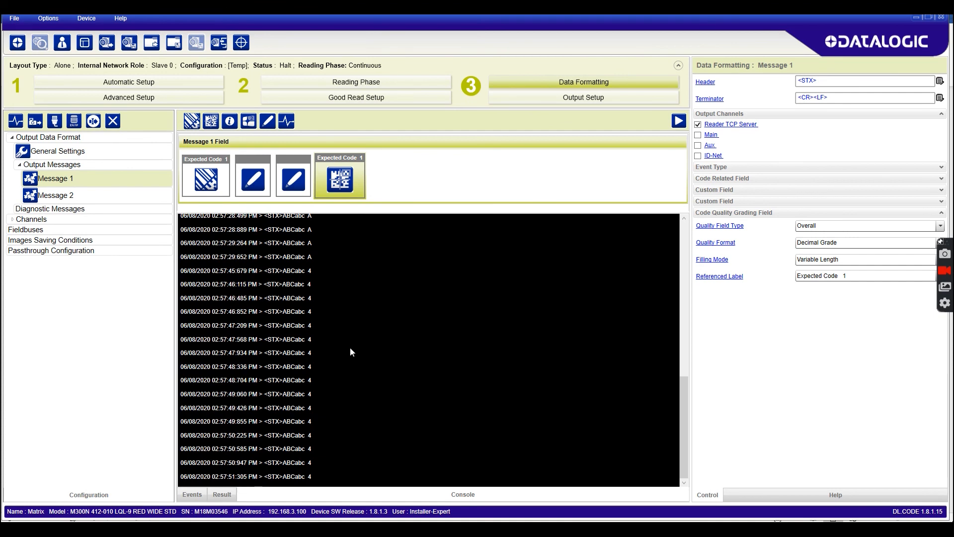